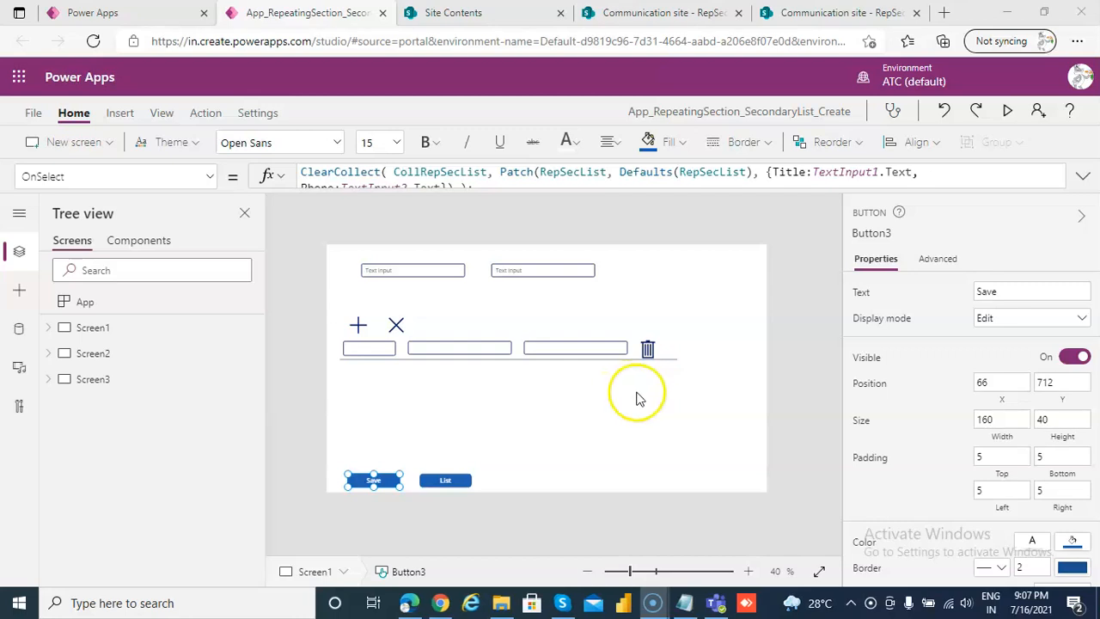
mouse_move(639, 411)
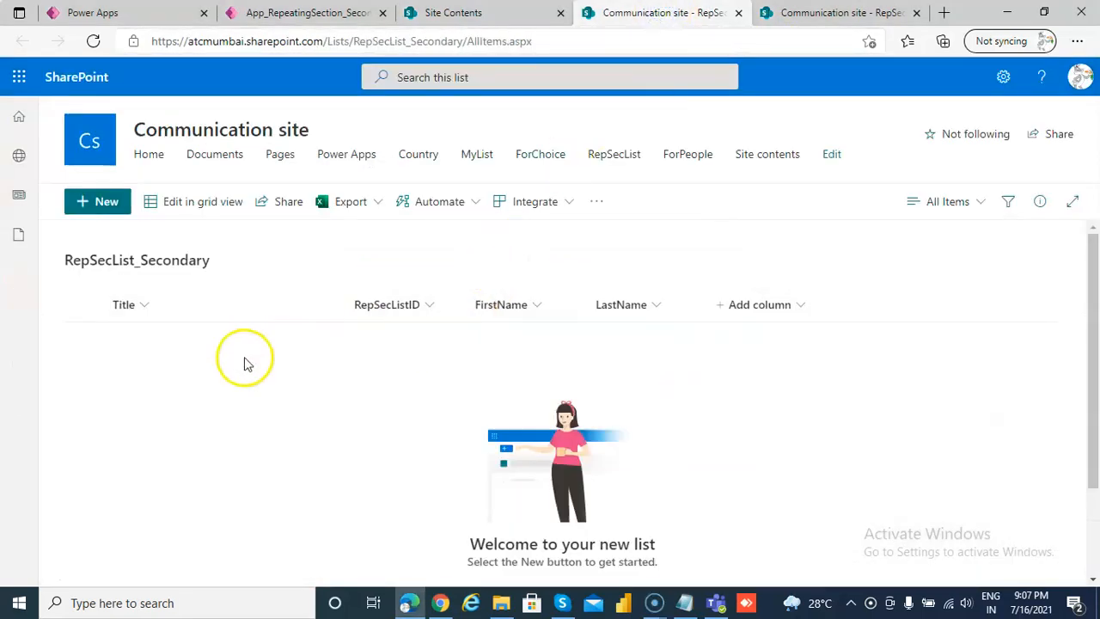
Step: Bring up the empty RepSecList_Secondary All Items page on the Communication site
left_click(838, 12)
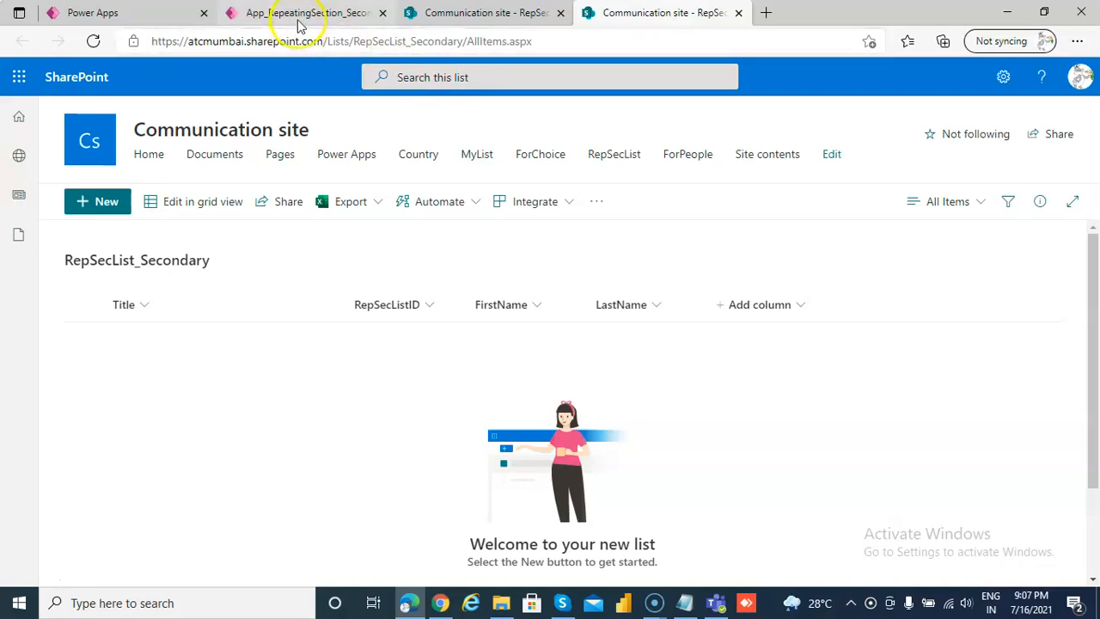
left_click(310, 12)
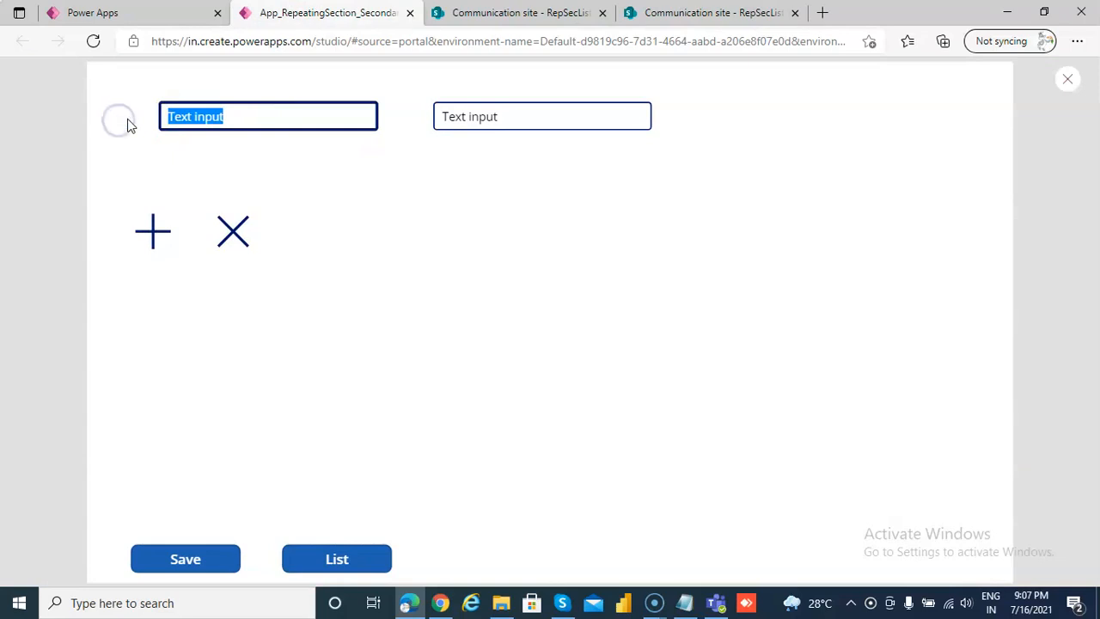
type("ATC")
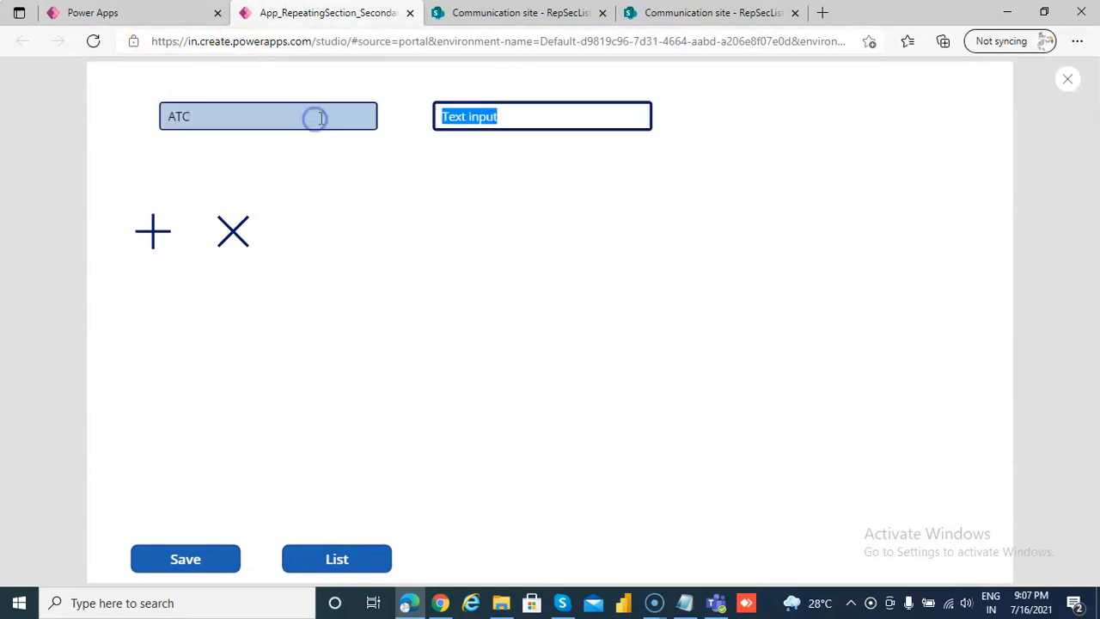
type("416")
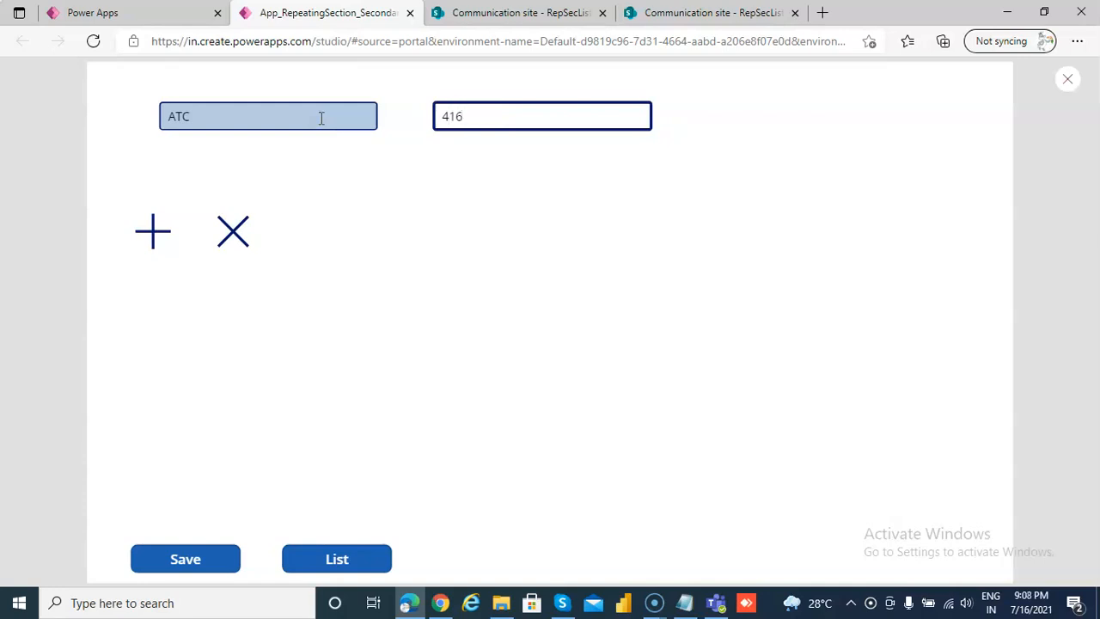
type("8974534")
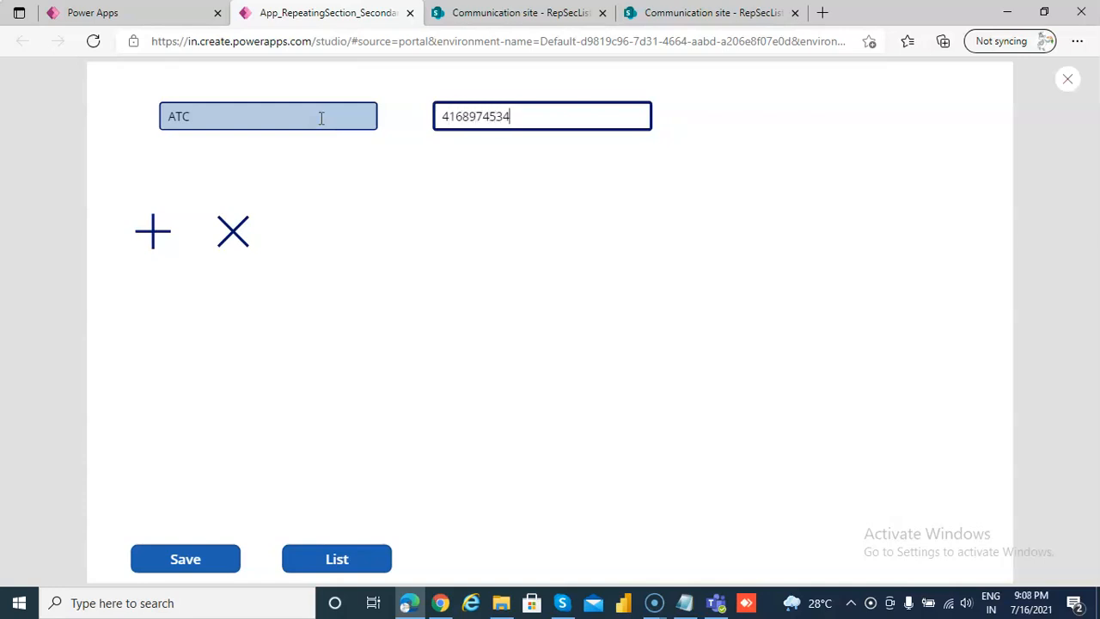
left_click(151, 230)
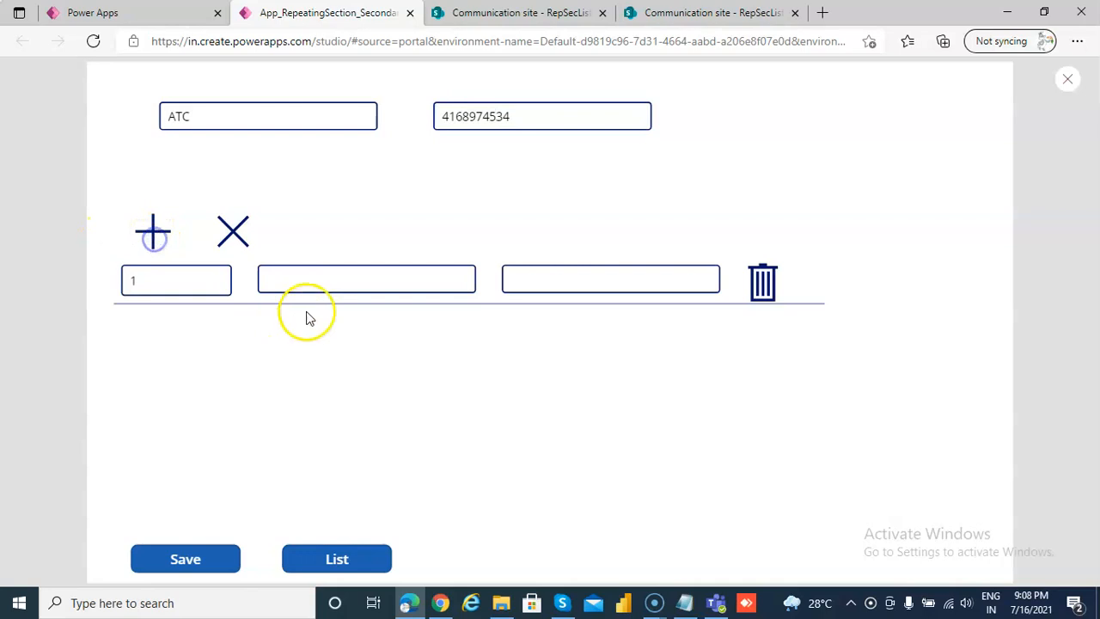
type("Int")
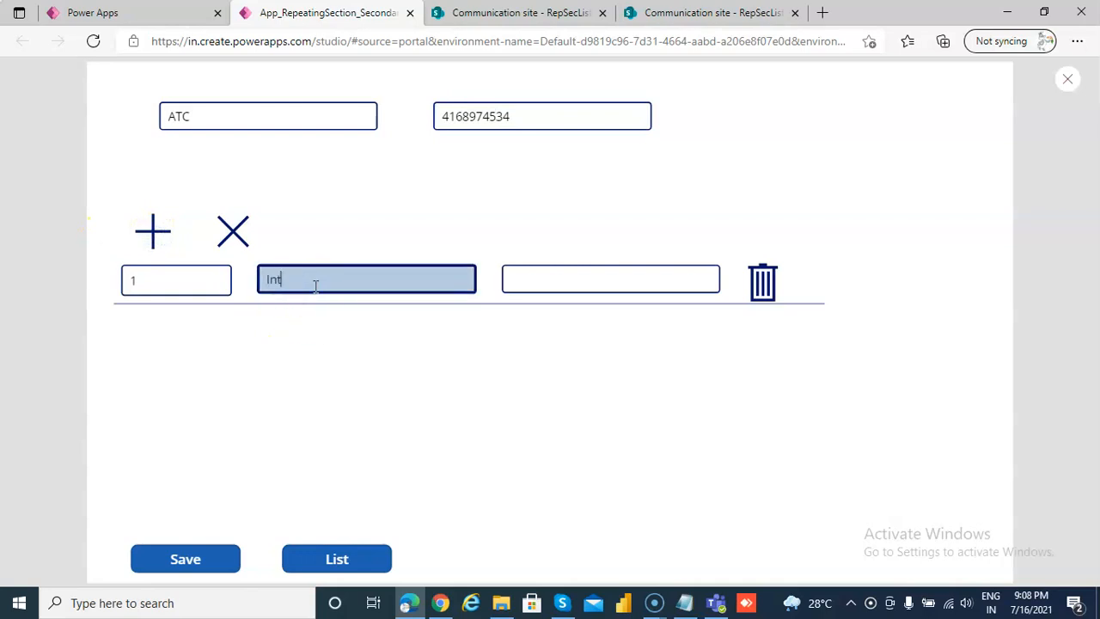
type("ekhab")
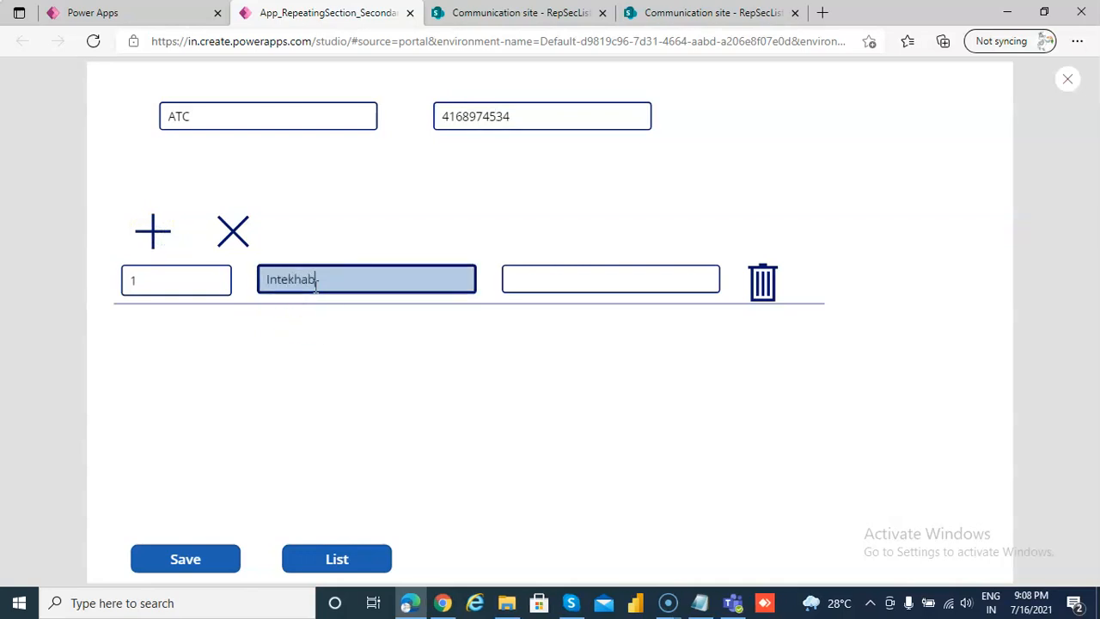
left_click(610, 278)
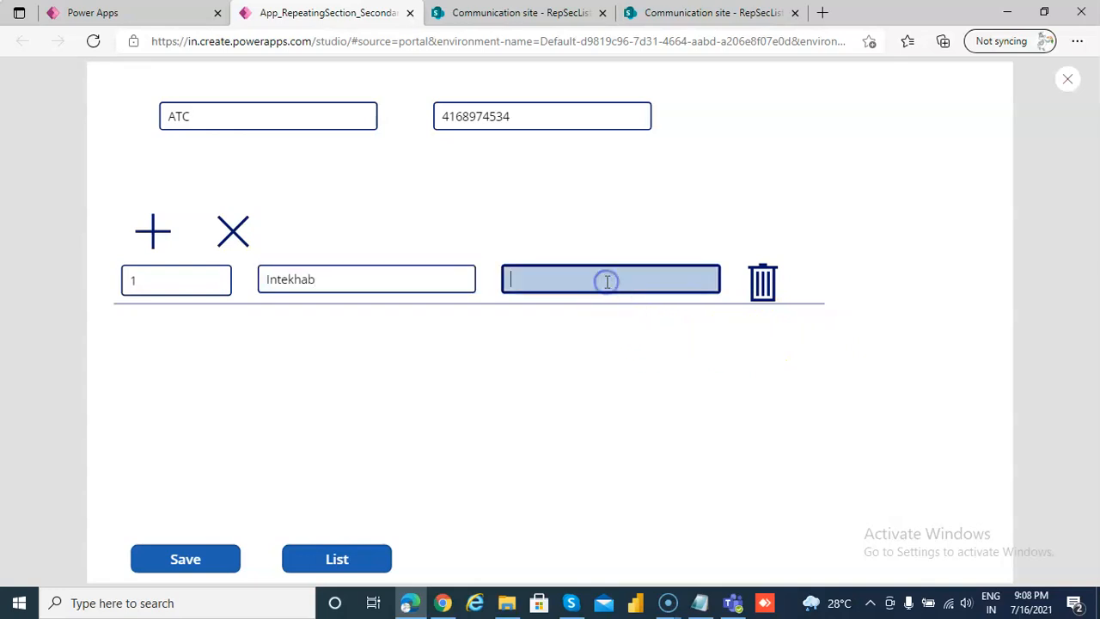
type("Shaik")
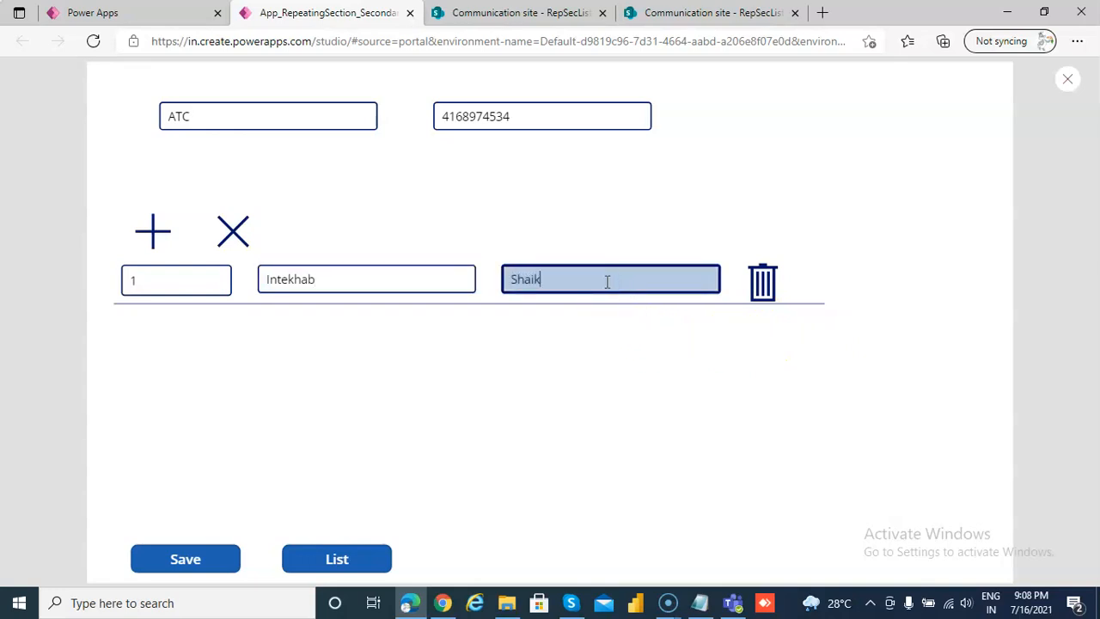
Step: Add a second row with first name John and last name Butler
left_click(151, 230)
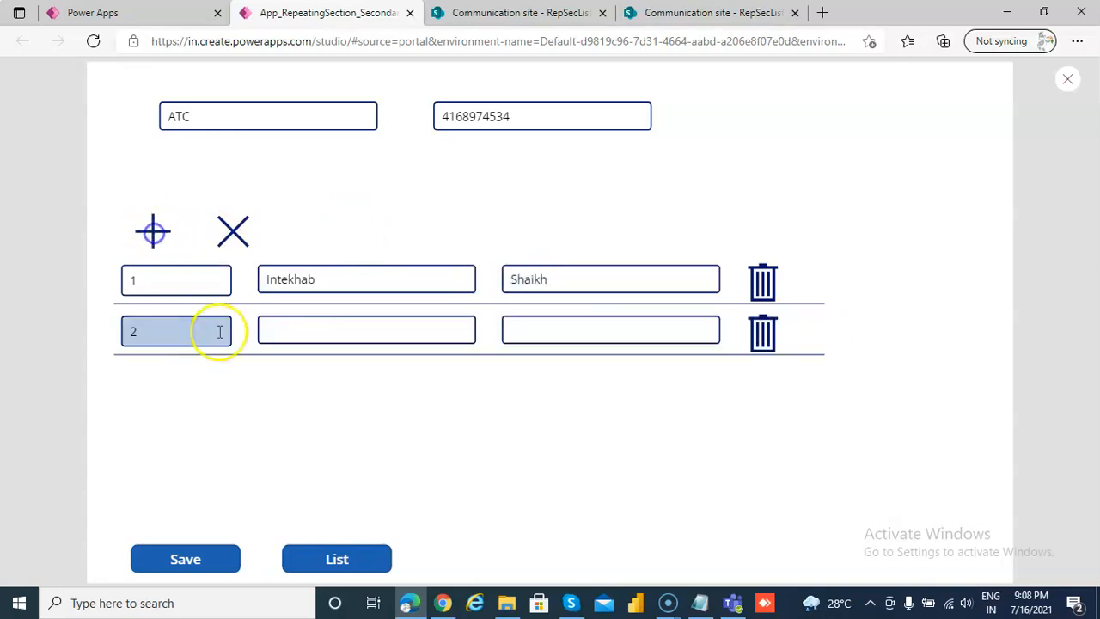
type("Jd")
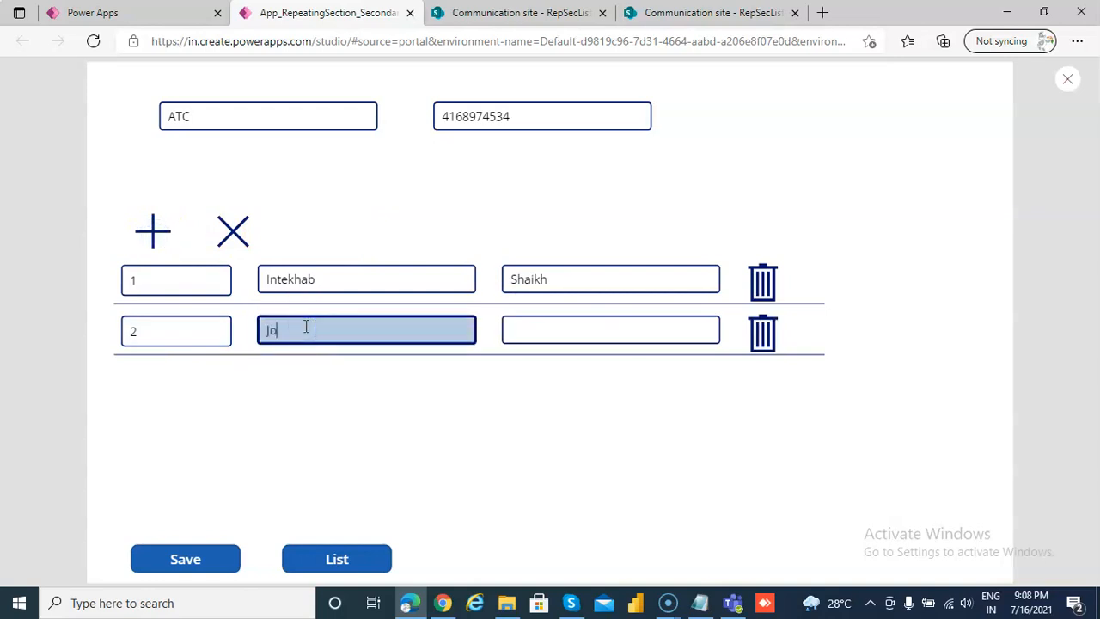
type("hn")
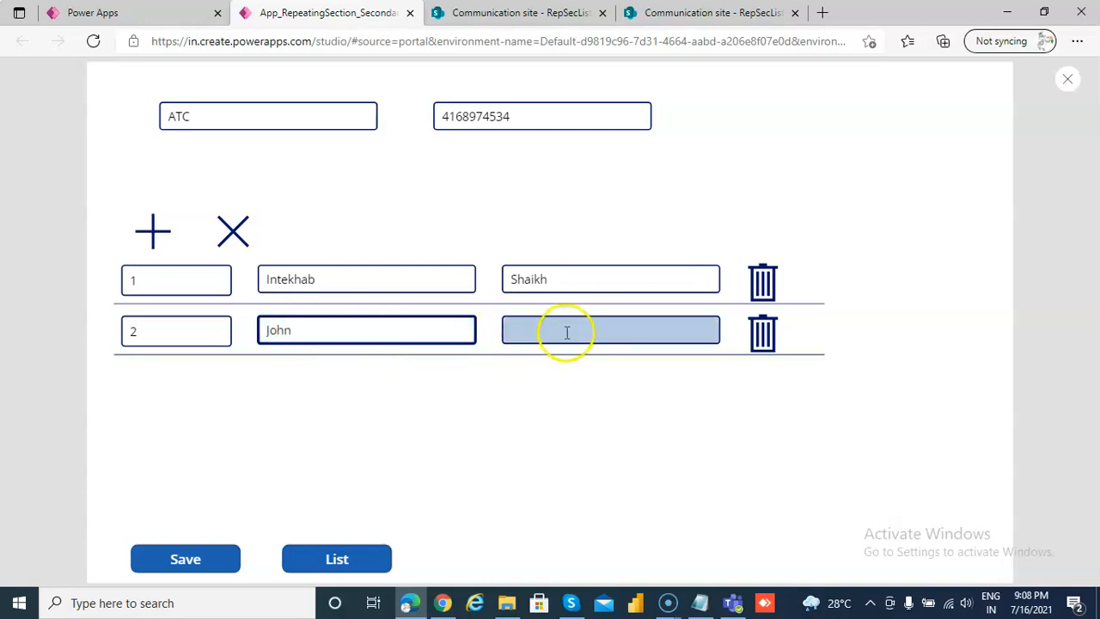
type("But")
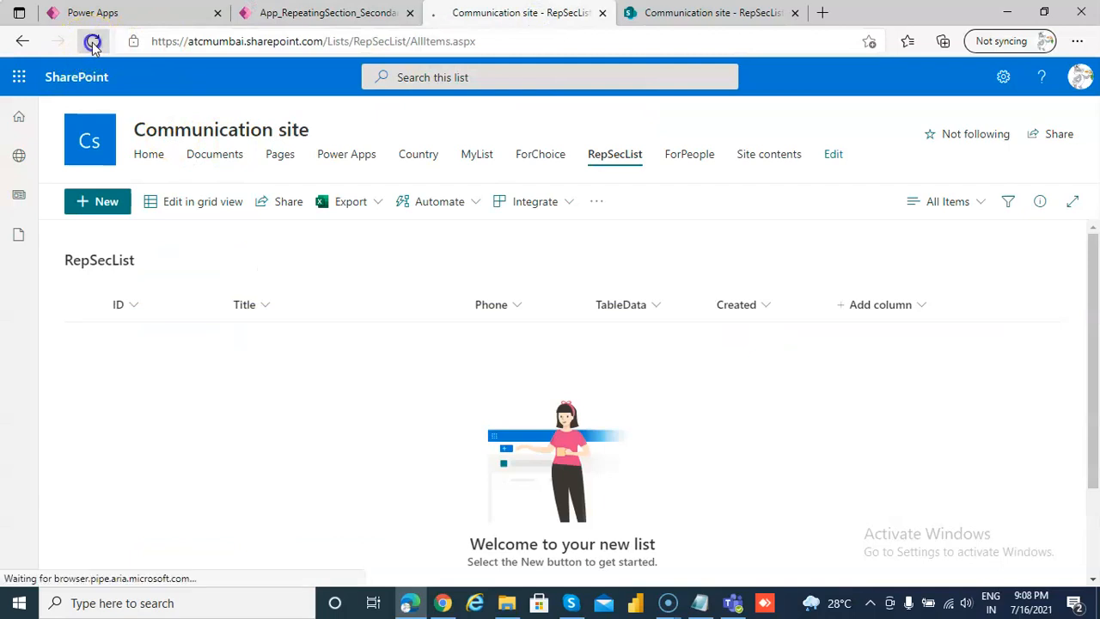
Step: Reload RepSecList, check RepSecList_Secondary for the new rows, then return to the app
left_click(93, 41)
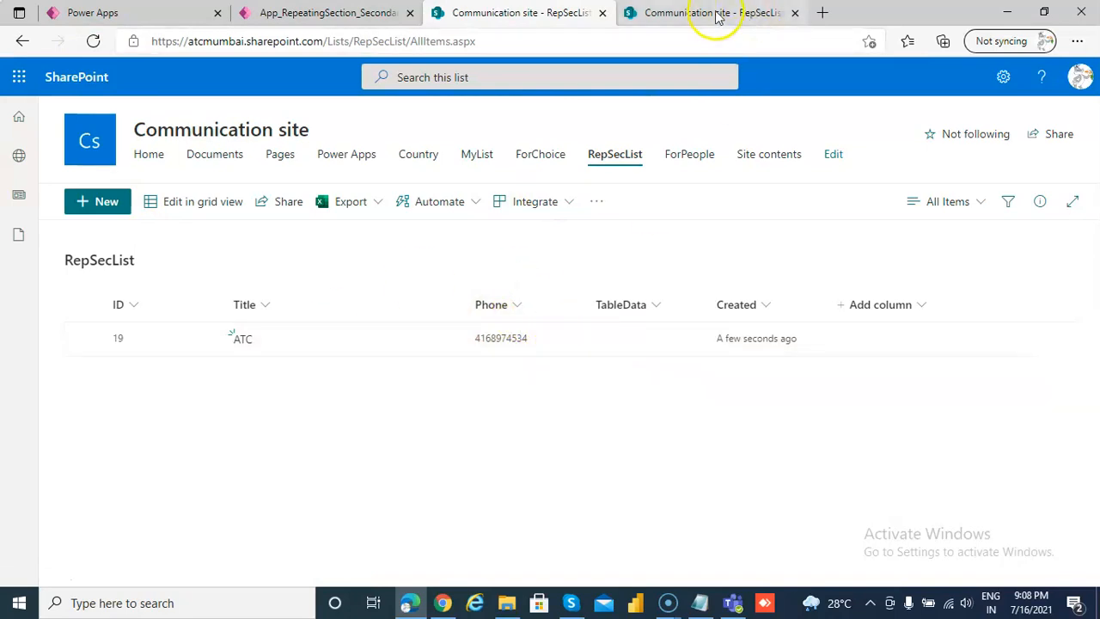
left_click(711, 12)
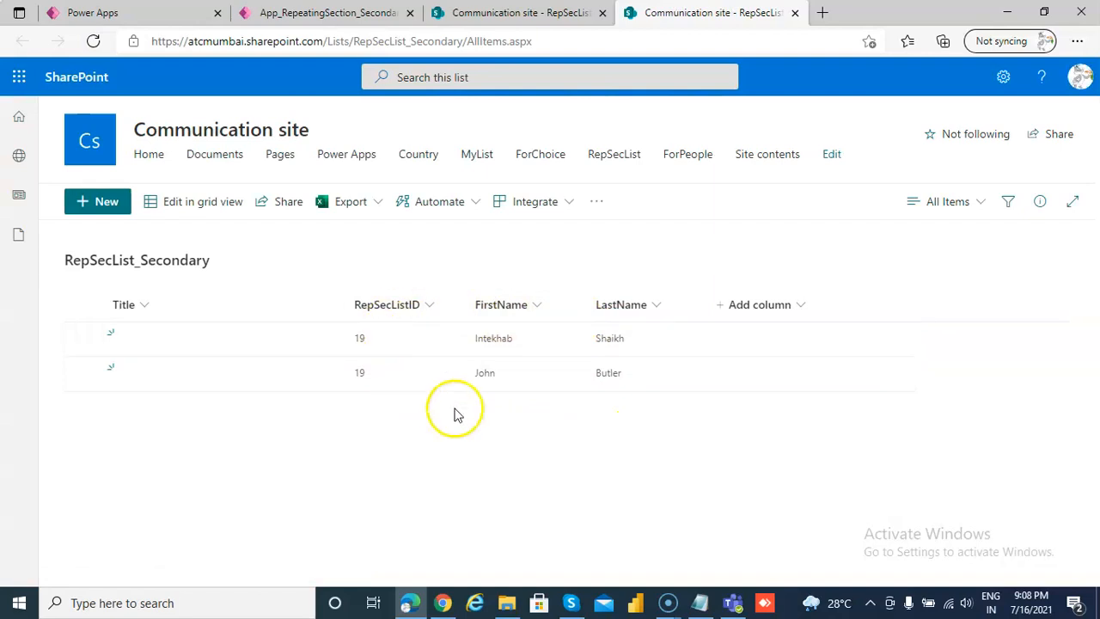
left_click(327, 12)
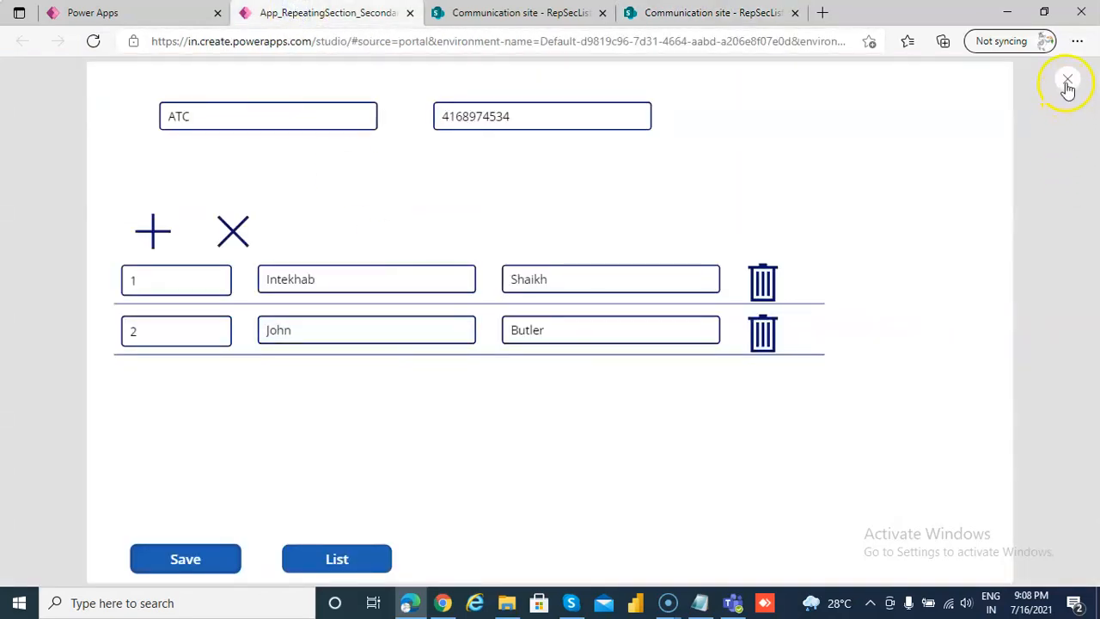
Step: Leave preview, show Screen2 on the canvas and expand it to list Icon4 and Gallery2
left_click(1069, 80)
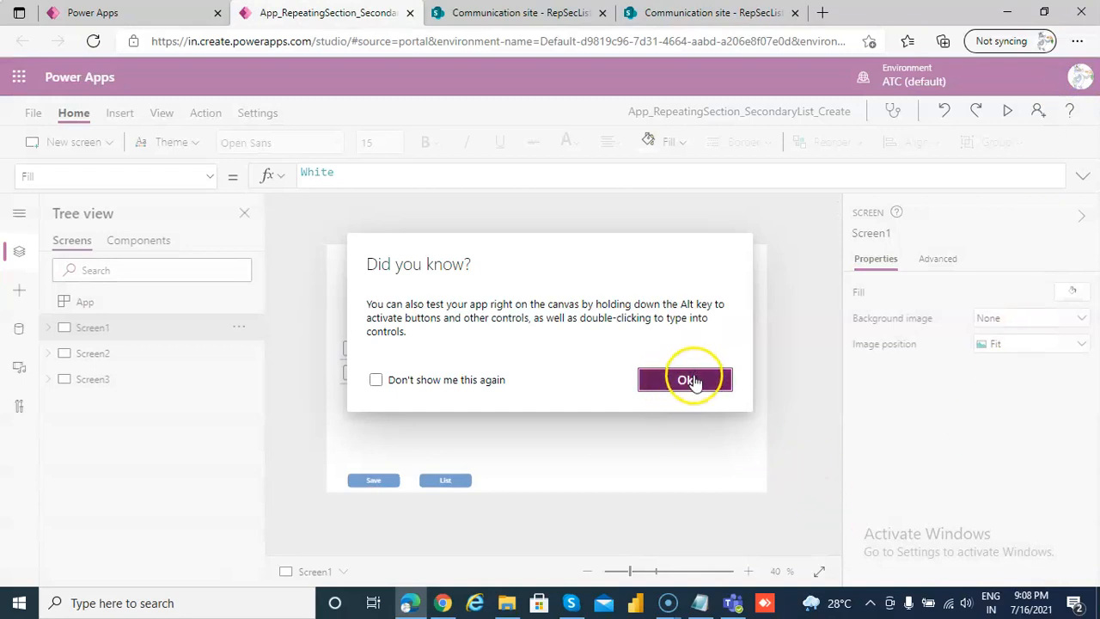
left_click(683, 380)
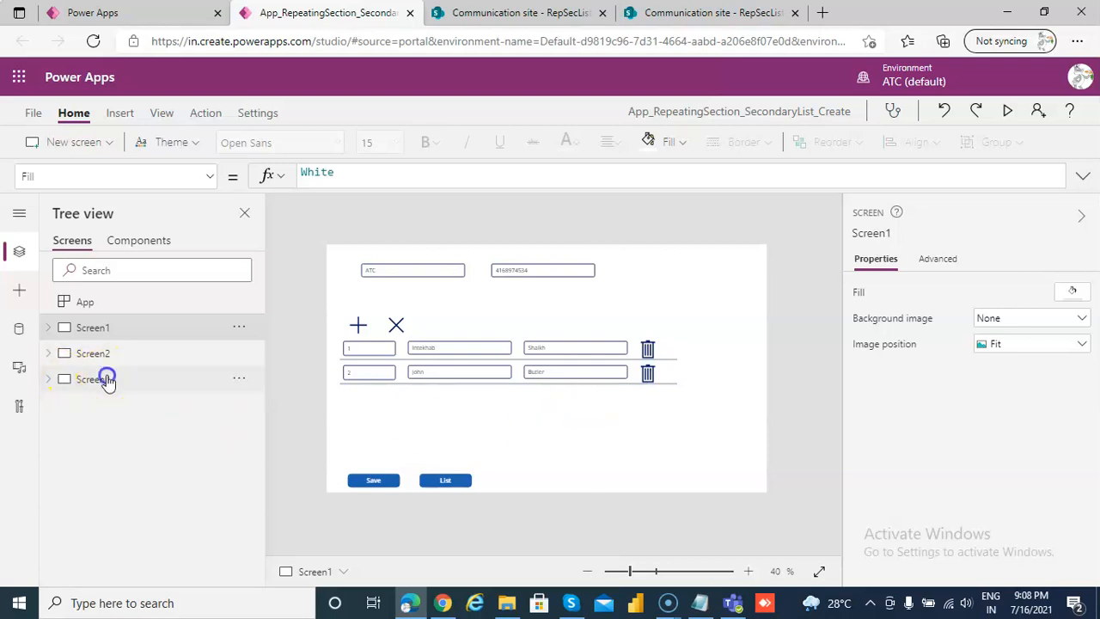
left_click(97, 380)
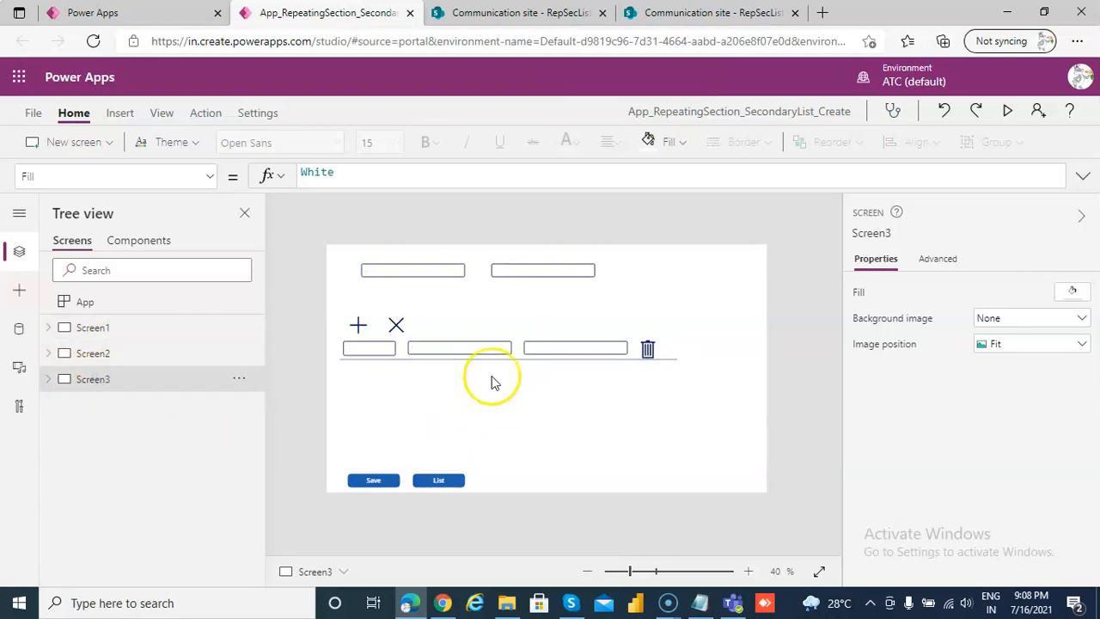
mouse_move(604, 402)
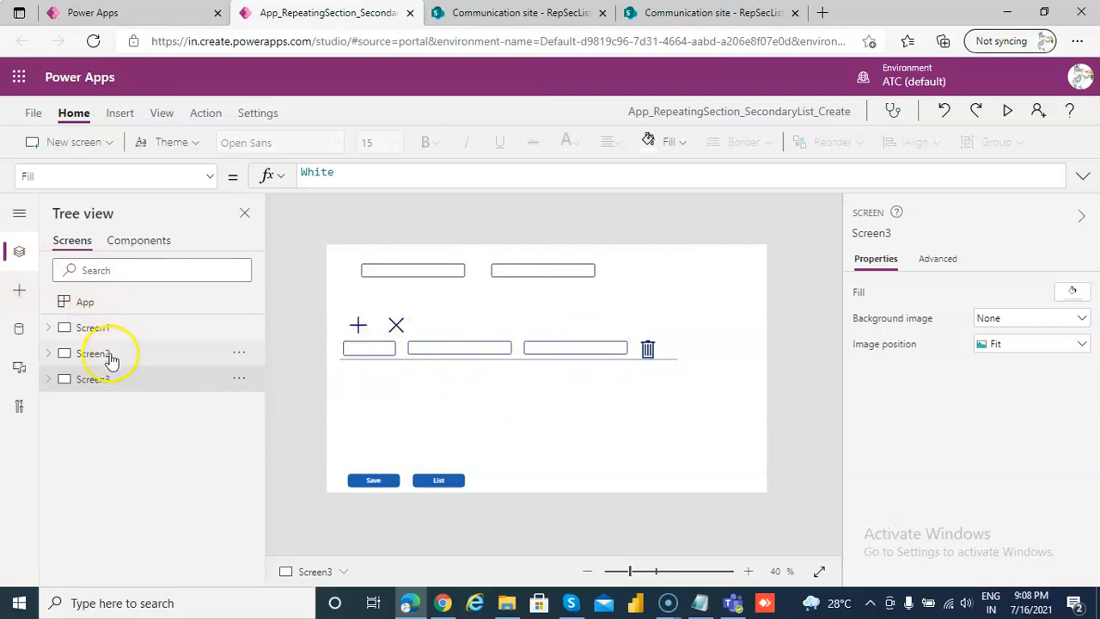
left_click(93, 354)
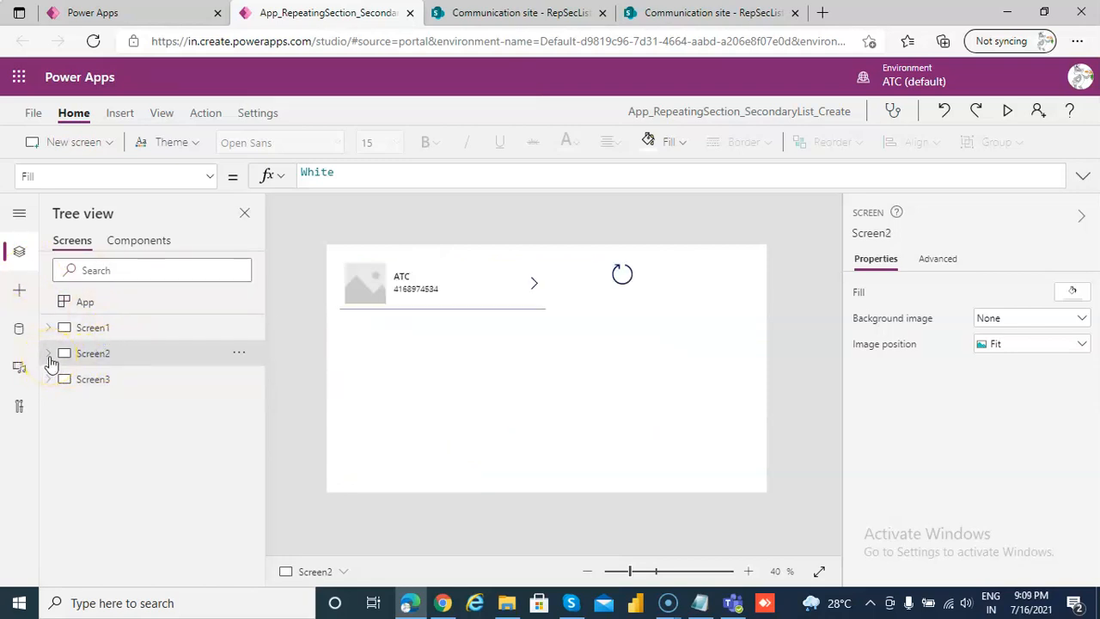
left_click(48, 354)
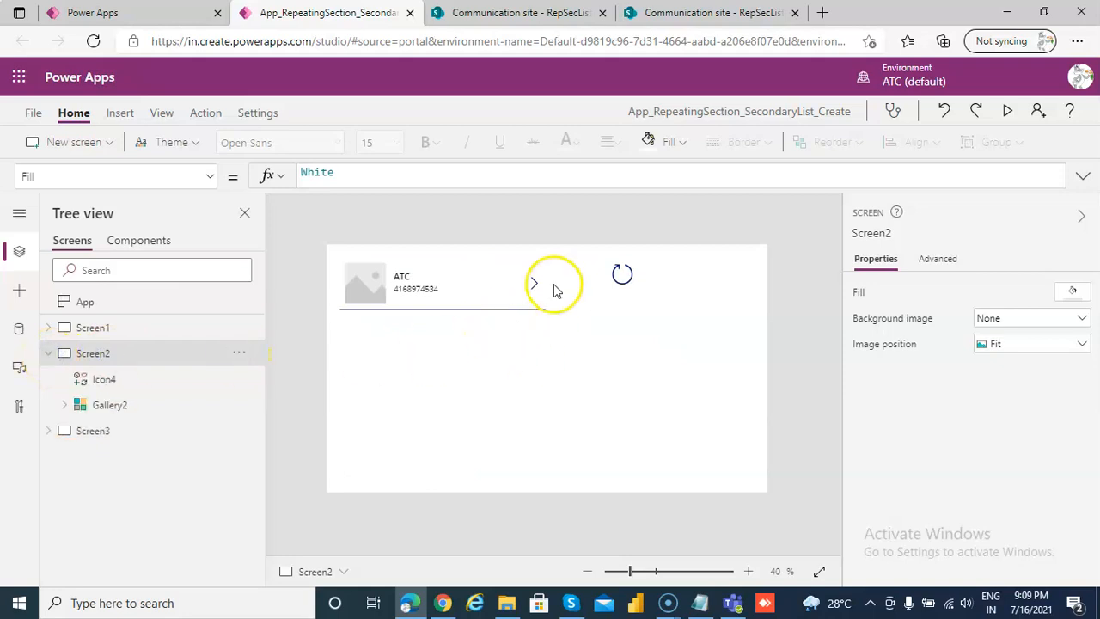
Step: Set NextArrow1 OnSelect to ClearCollect varSecListData filtered by Gallery2.Selected.ID, then Navigate(Screen3)
left_click(533, 282)
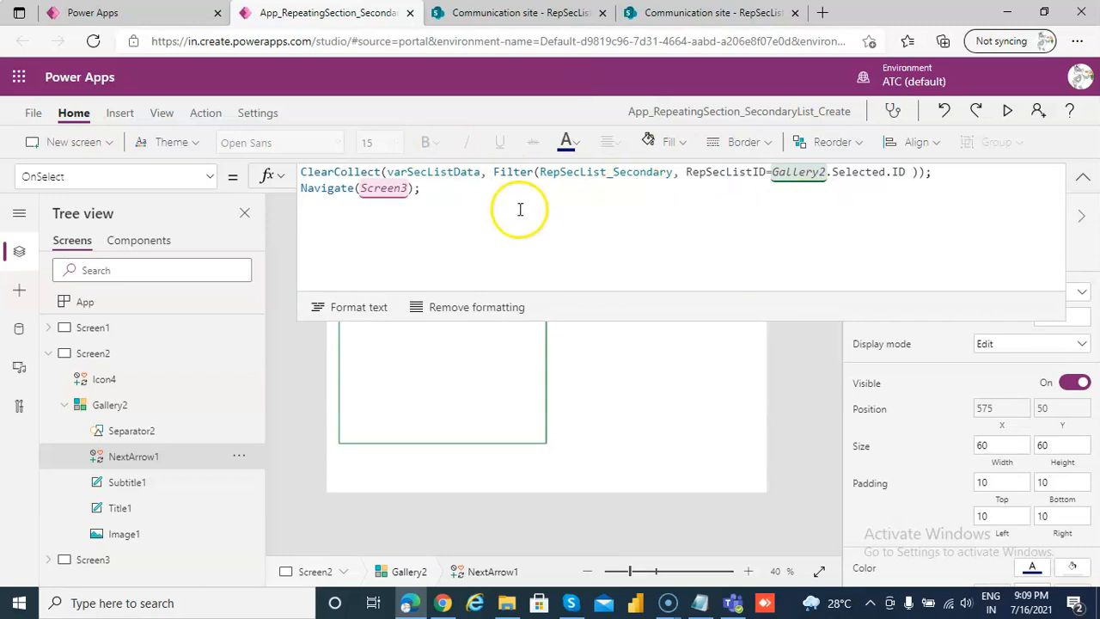
mouse_move(635, 170)
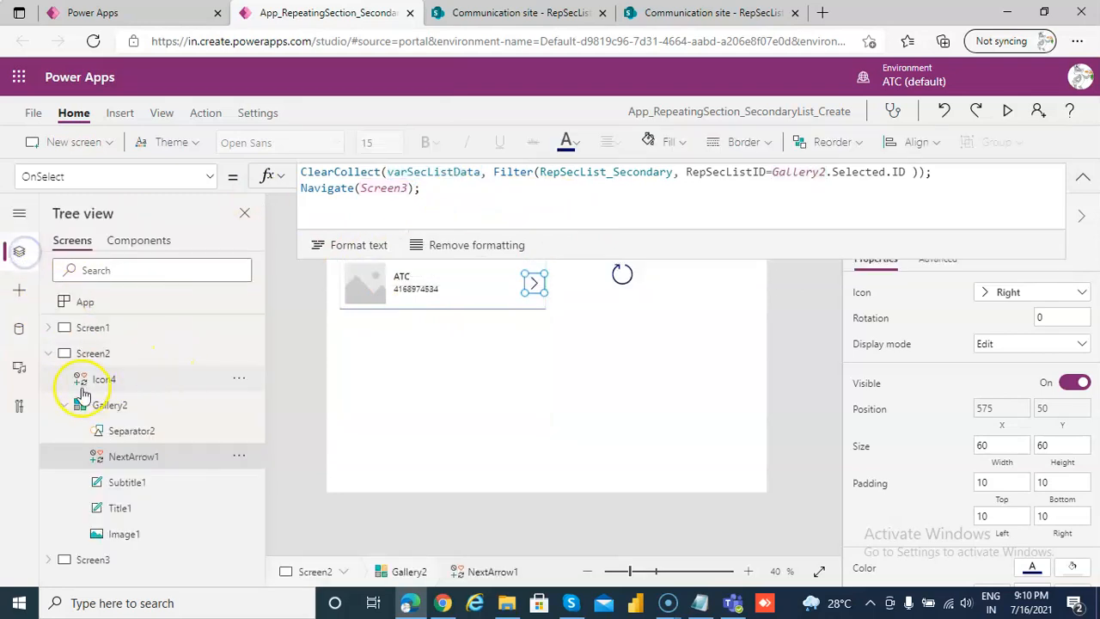
left_click(48, 354)
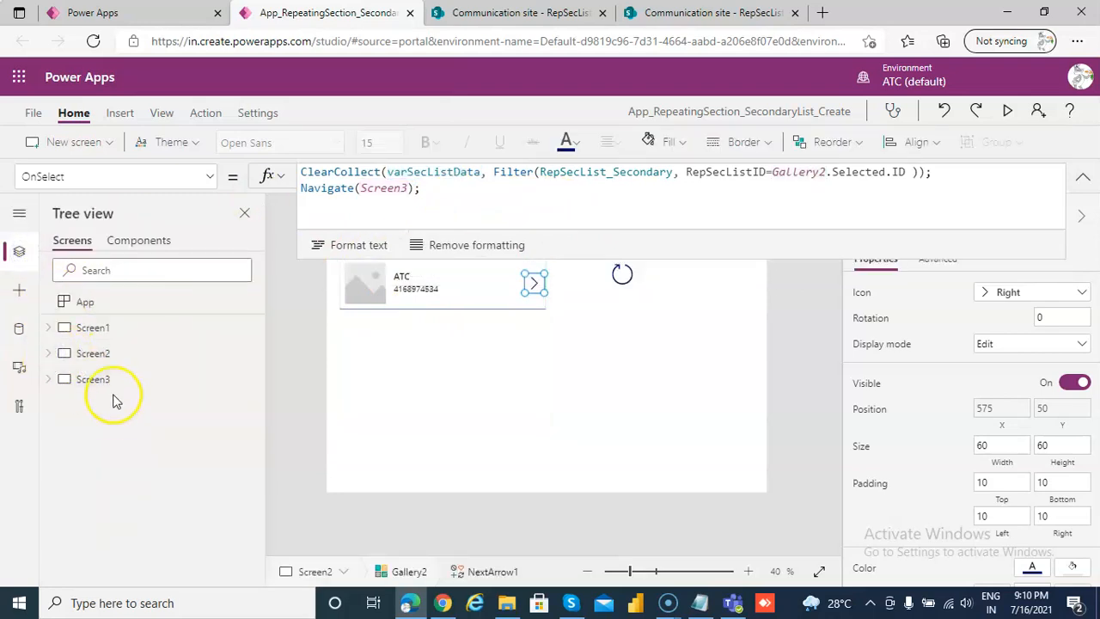
Step: Set Gallery1_1 on Screen3 to use varSecListData as its data source
left_click(93, 379)
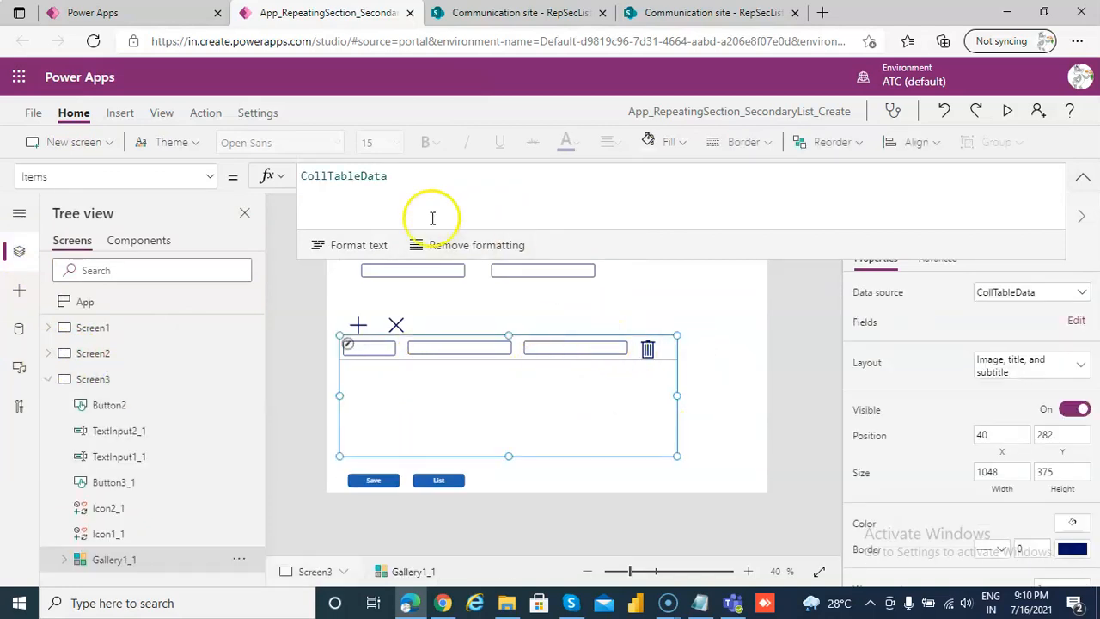
mouse_move(409, 181)
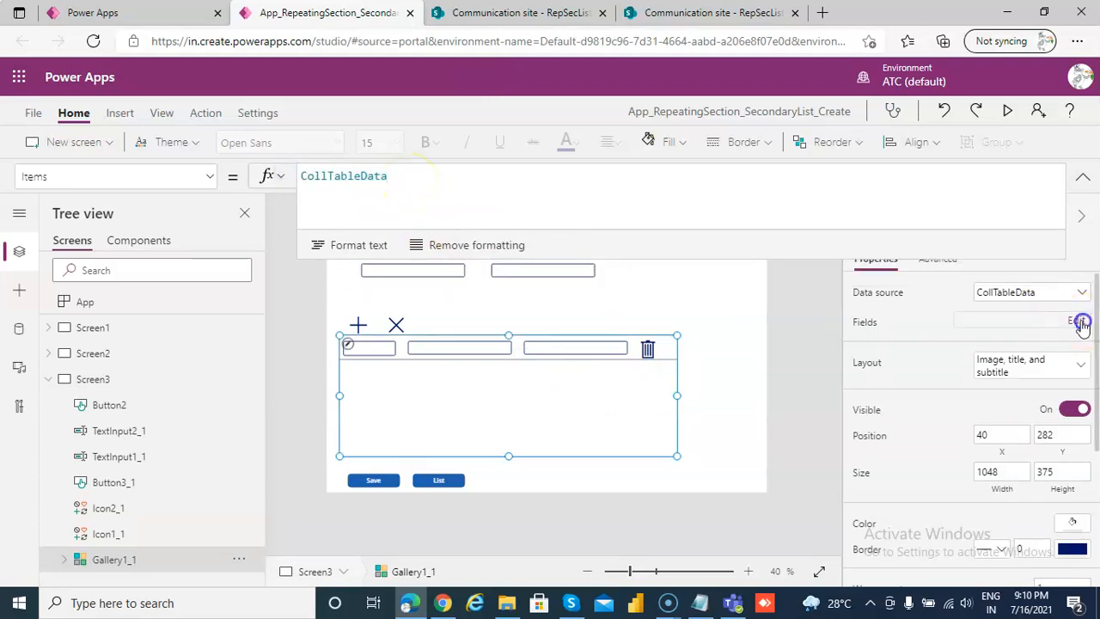
left_click(1075, 322)
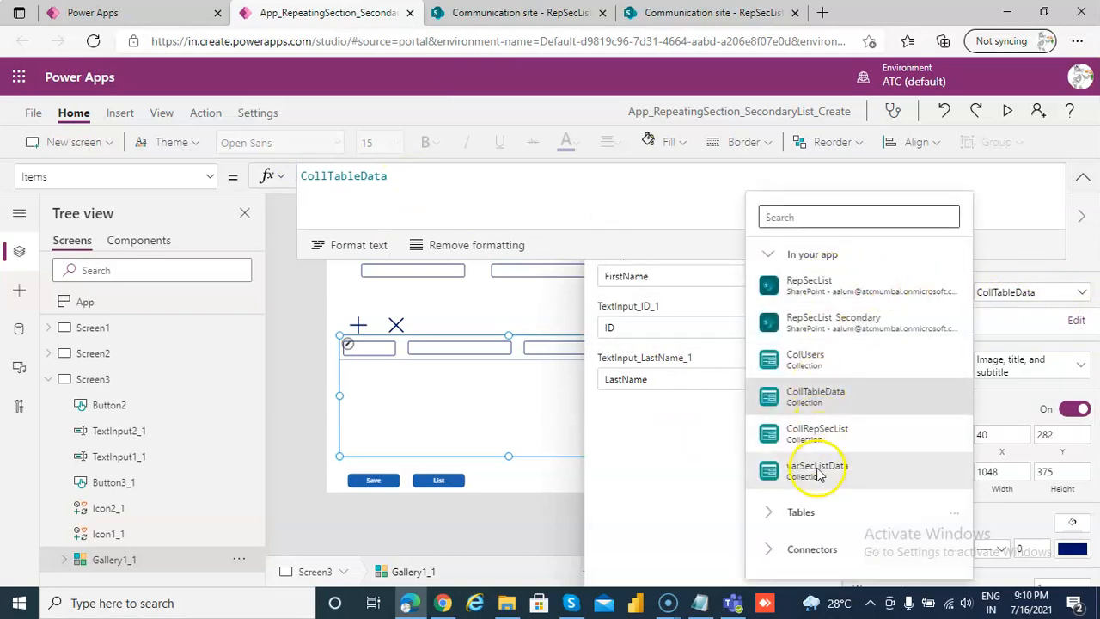
left_click(817, 471)
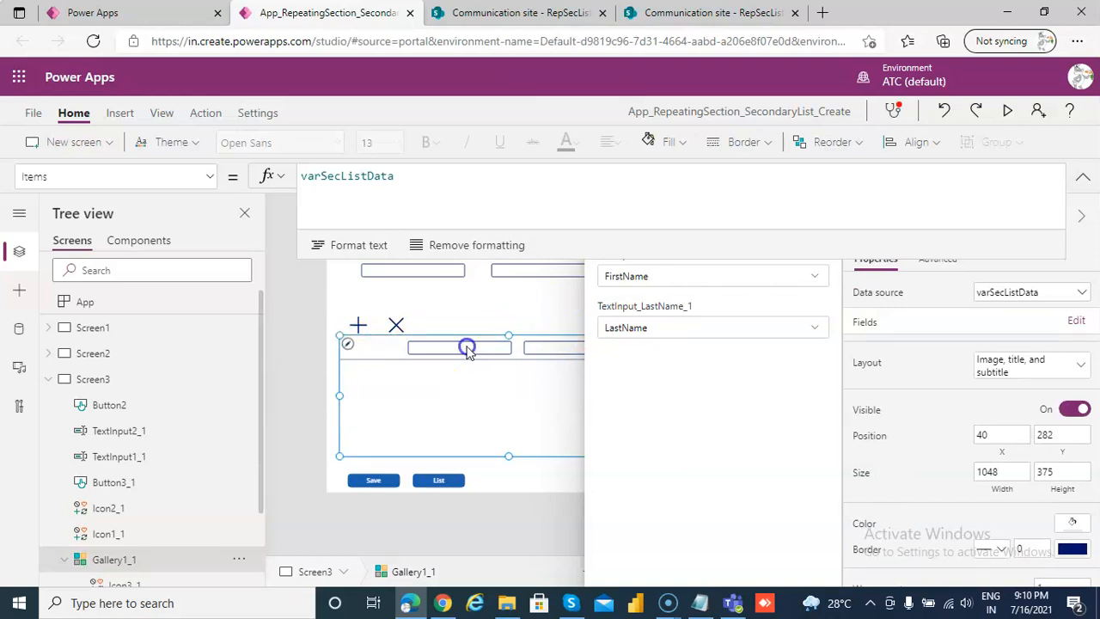
left_click(457, 348)
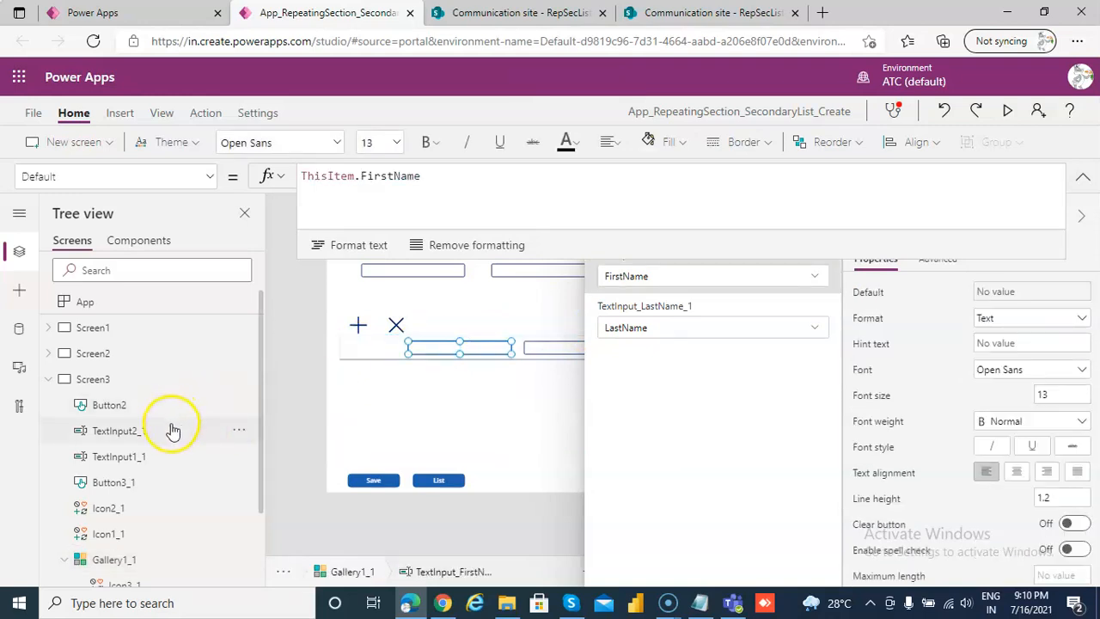
scroll("down", 3)
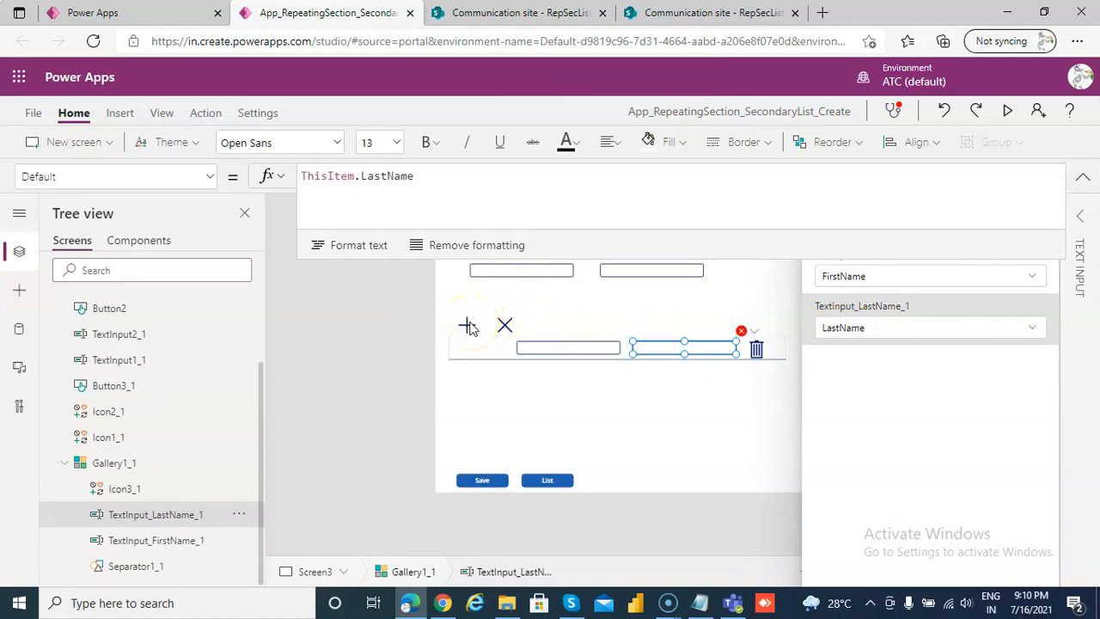
left_click(467, 325)
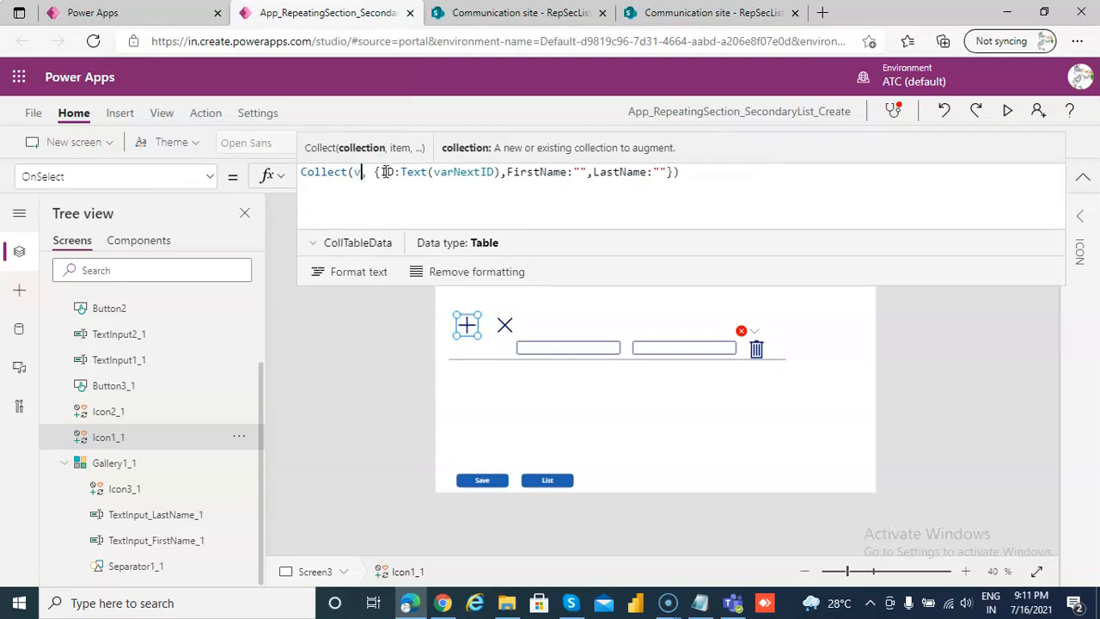
Step: Retarget the add icon's Collect formula to varSecListData with blank FirstName and LastName
type("ar")
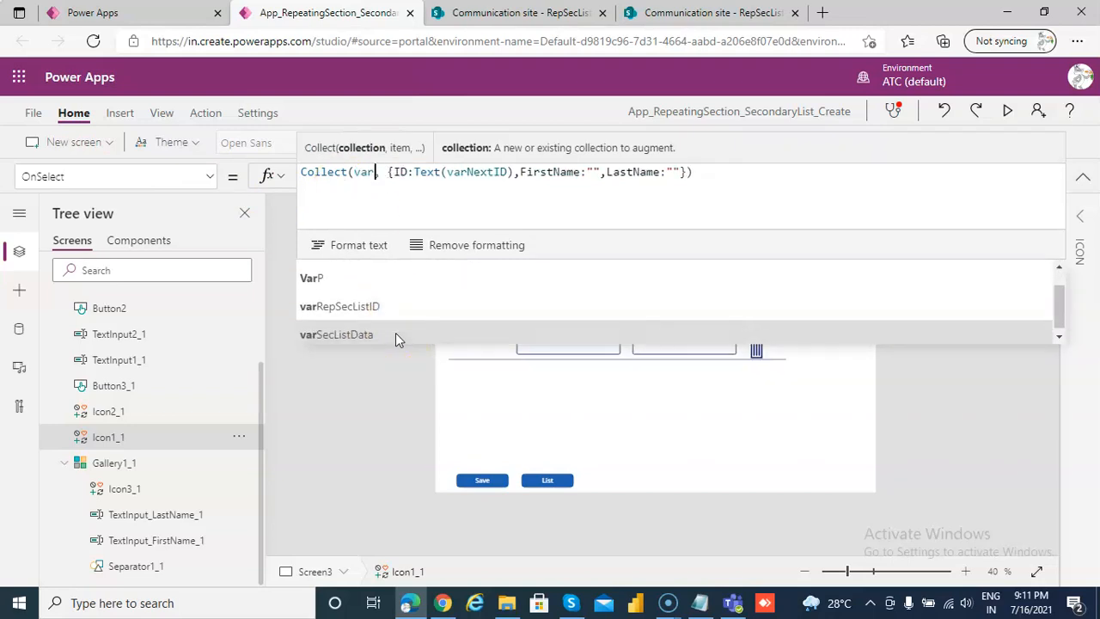
left_click(337, 333)
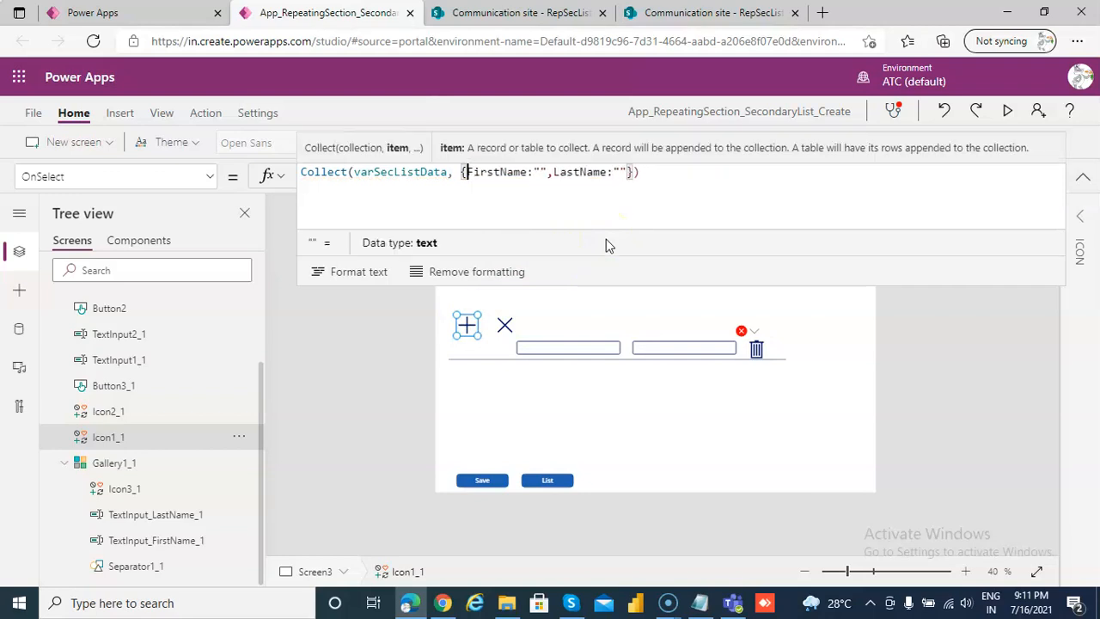
mouse_move(524, 319)
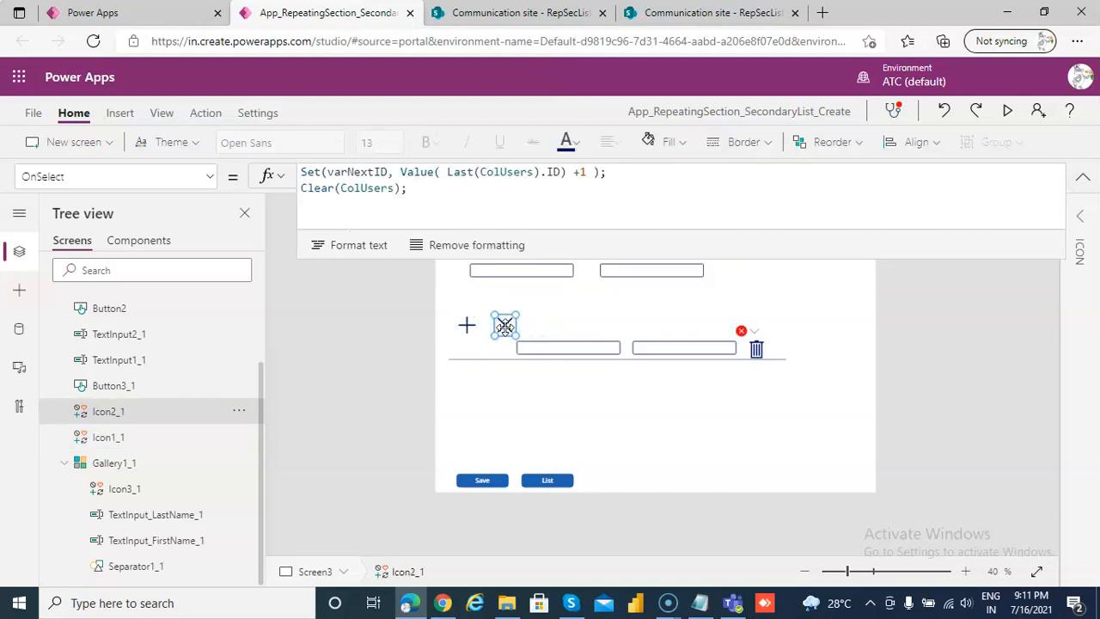
mouse_move(460, 202)
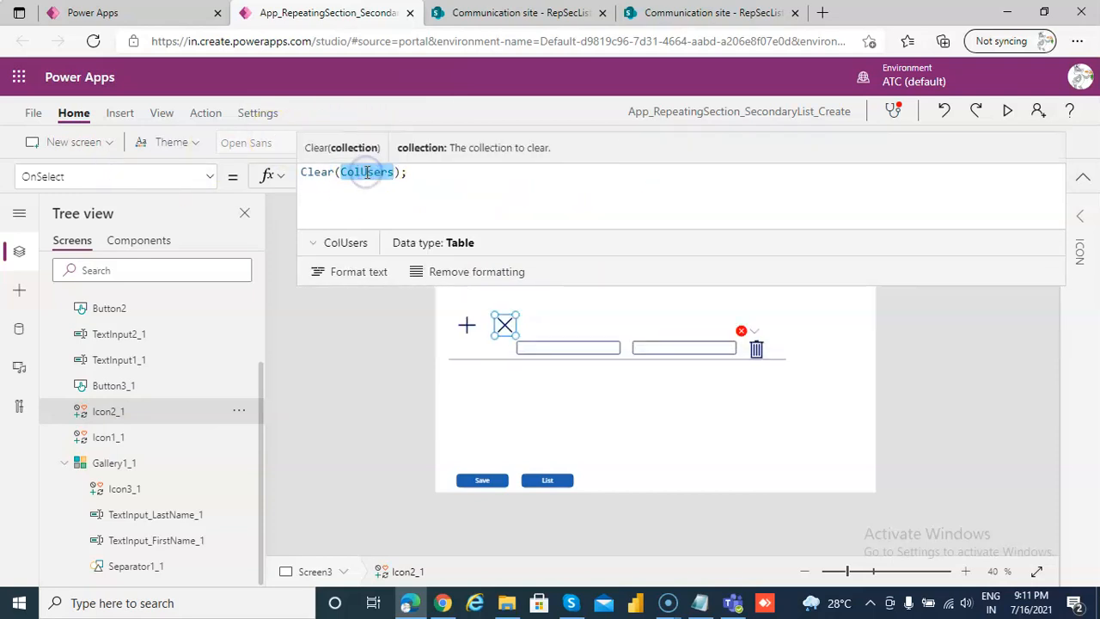
Step: Change the clear icon's OnSelect to Clear(varSecListData)
type("var")
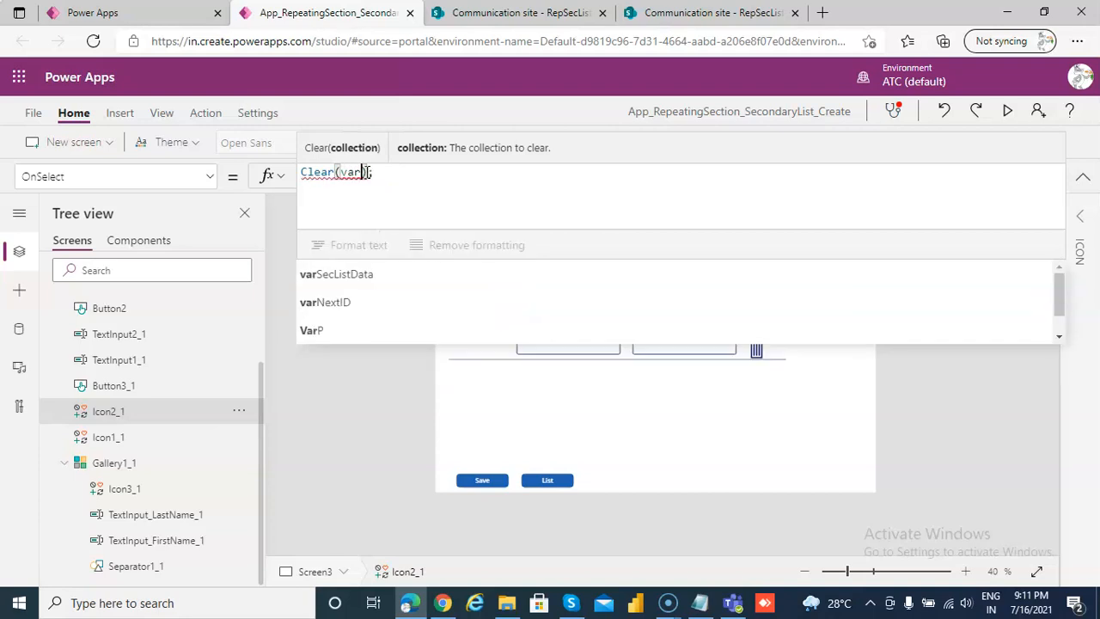
left_click(337, 274)
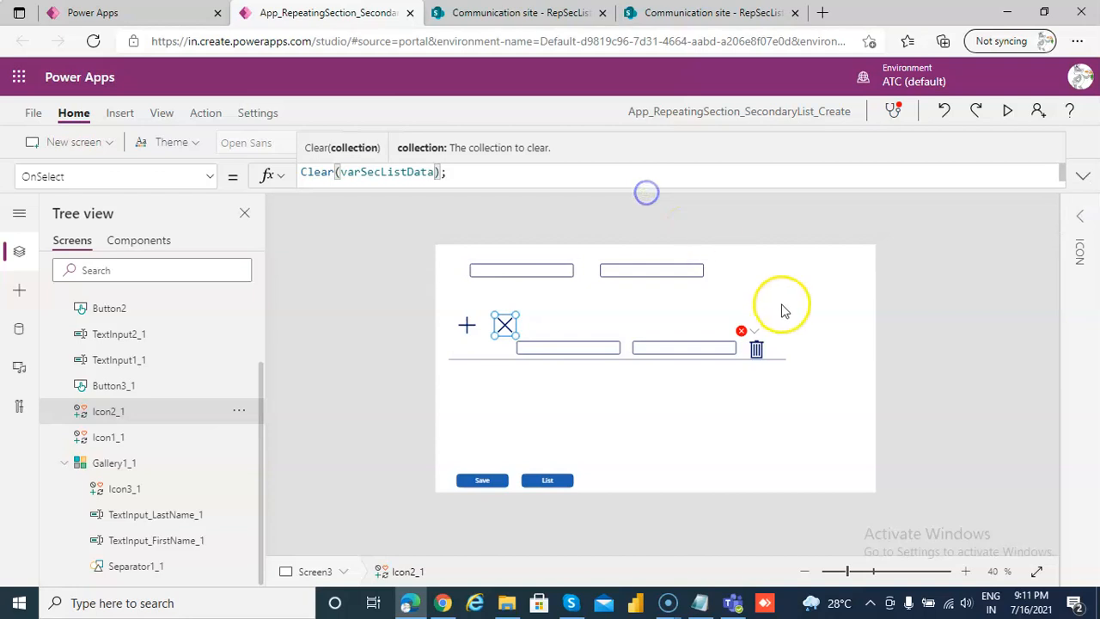
left_click(742, 330)
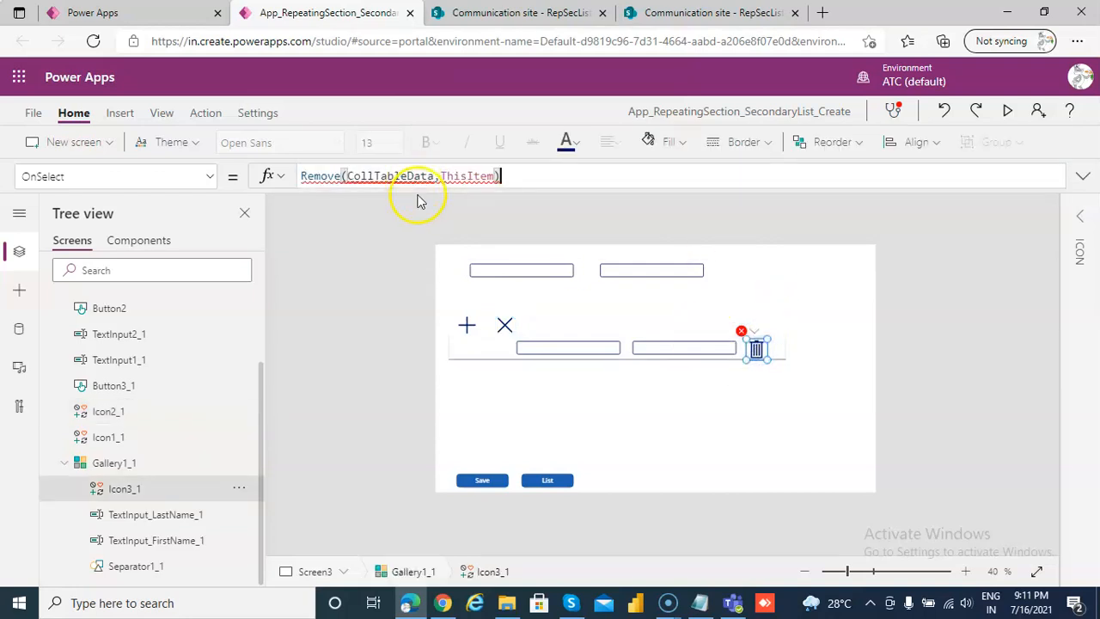
Step: Set the delete icon's OnSelect to Remove(varSecListData, ThisItem) and start preview
left_click(399, 175)
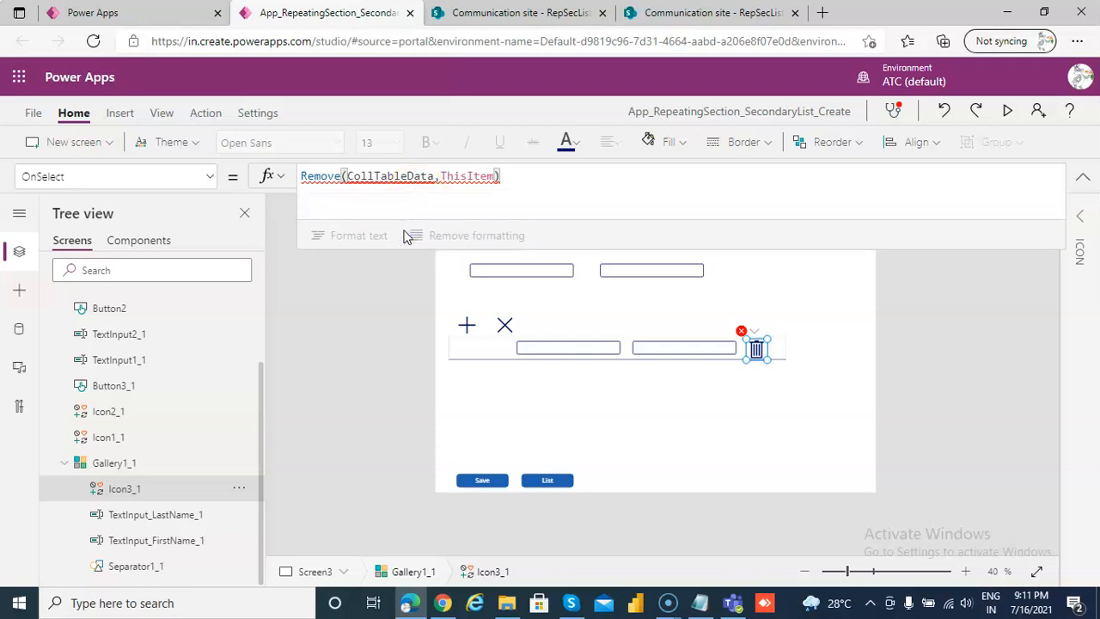
mouse_move(106, 565)
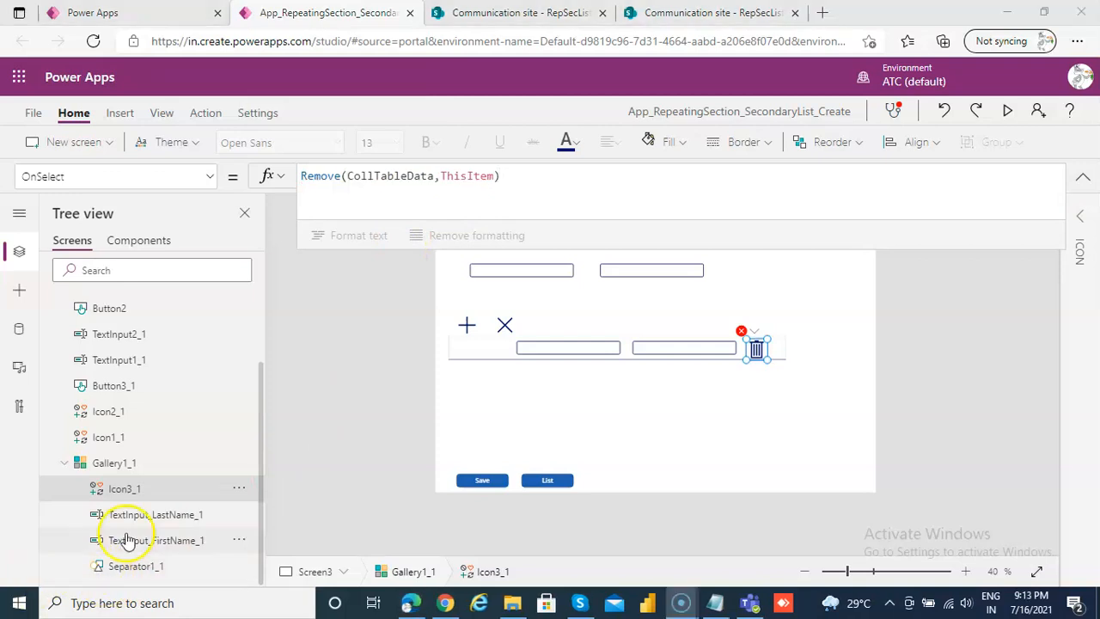
left_click(740, 329)
type("v")
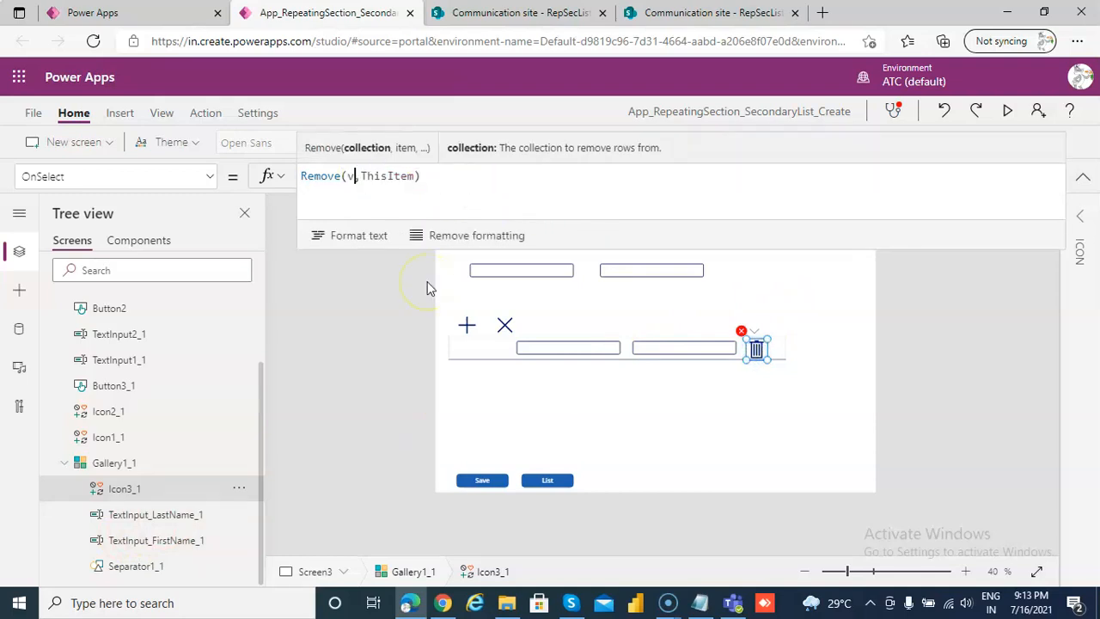
type("ar")
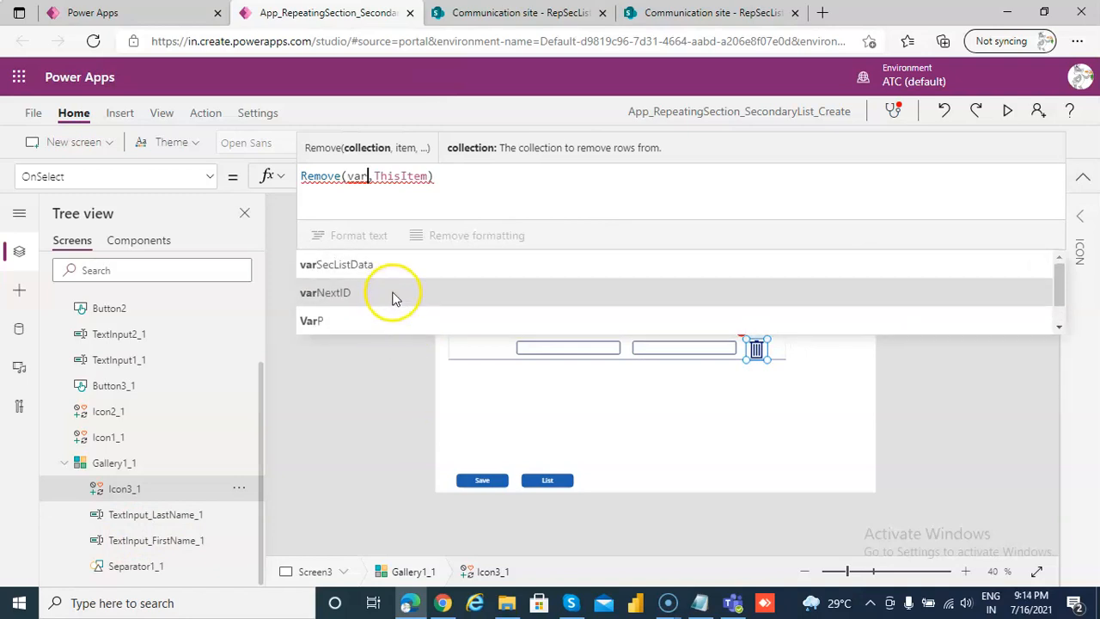
left_click(337, 264)
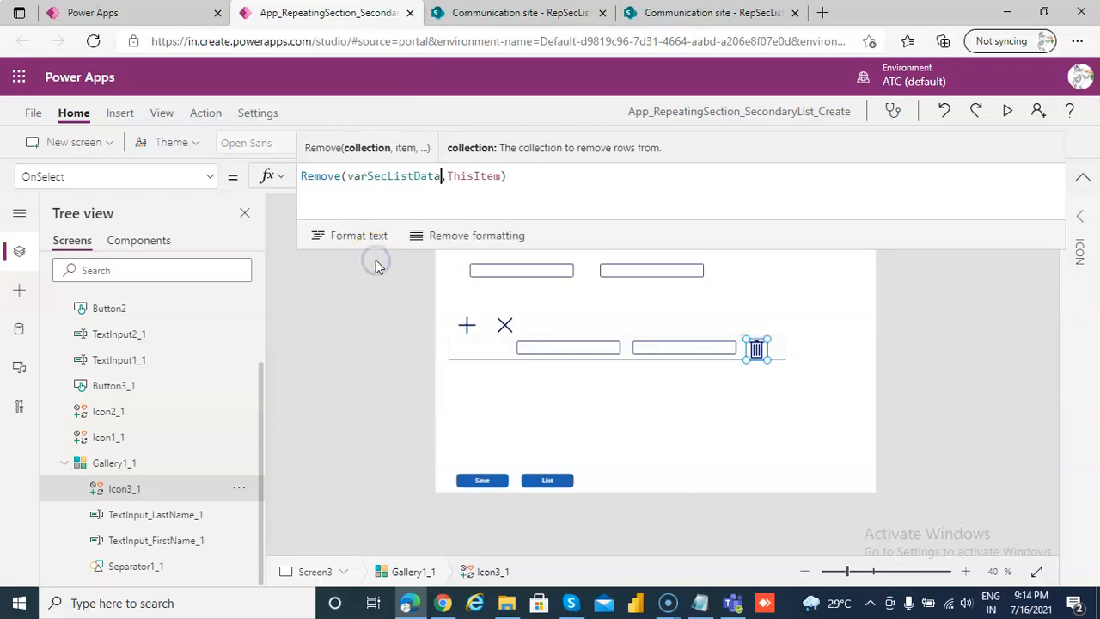
left_click(649, 396)
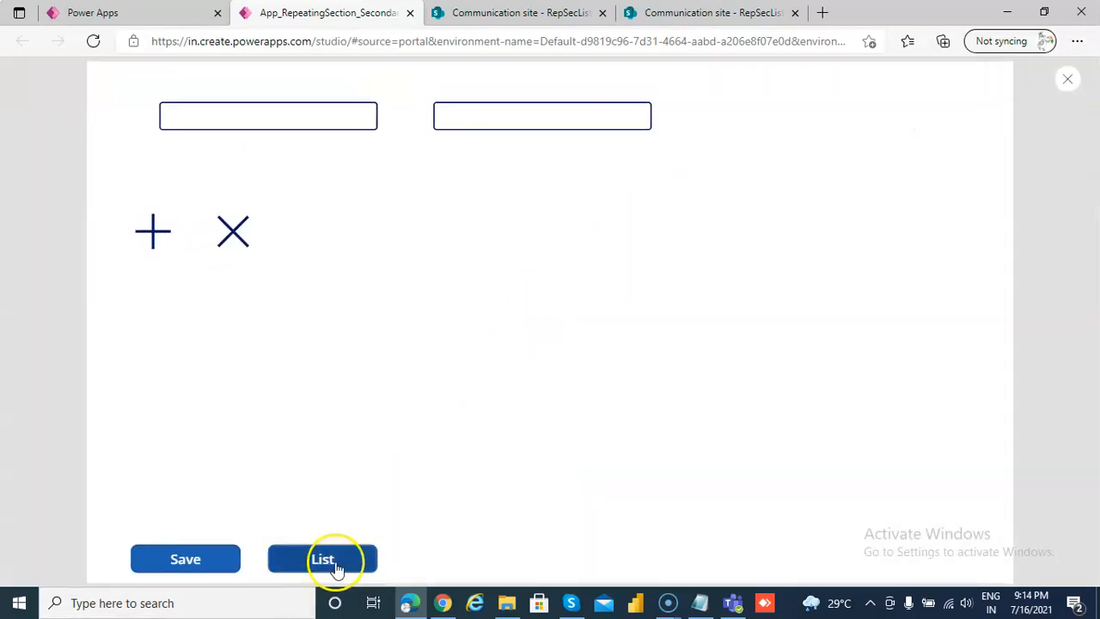
left_click(323, 558)
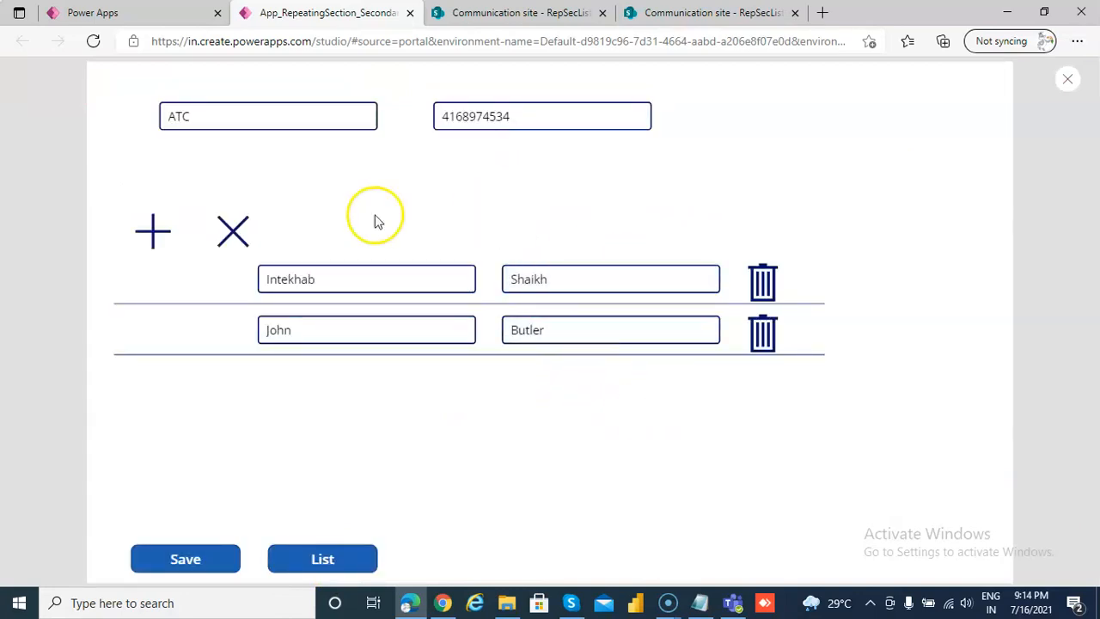
mouse_move(816, 352)
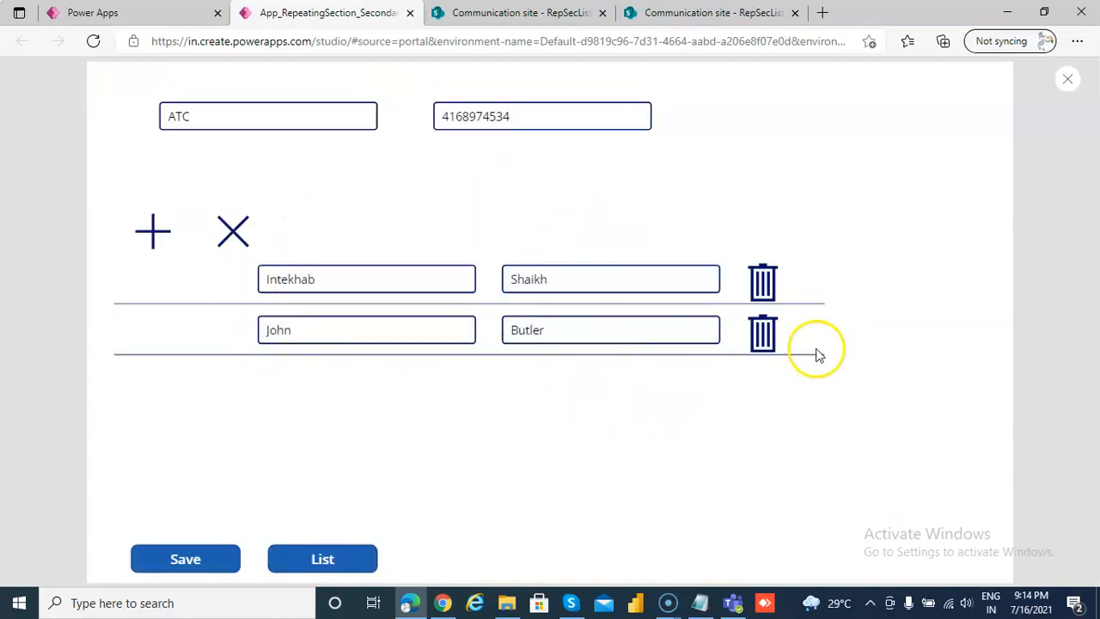
left_click(151, 230)
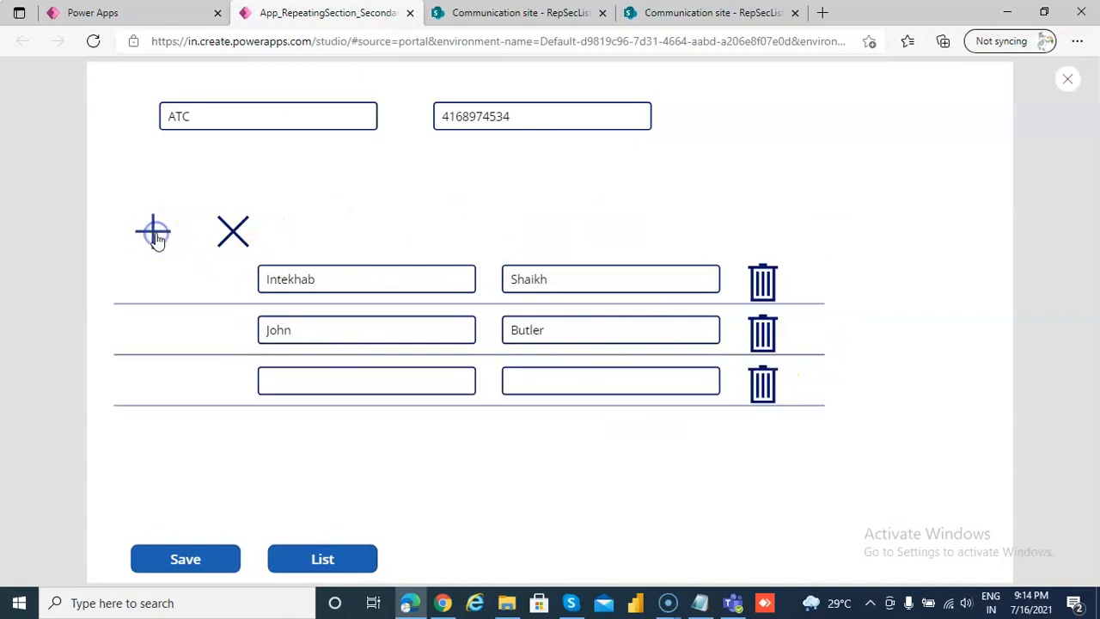
left_click(763, 385)
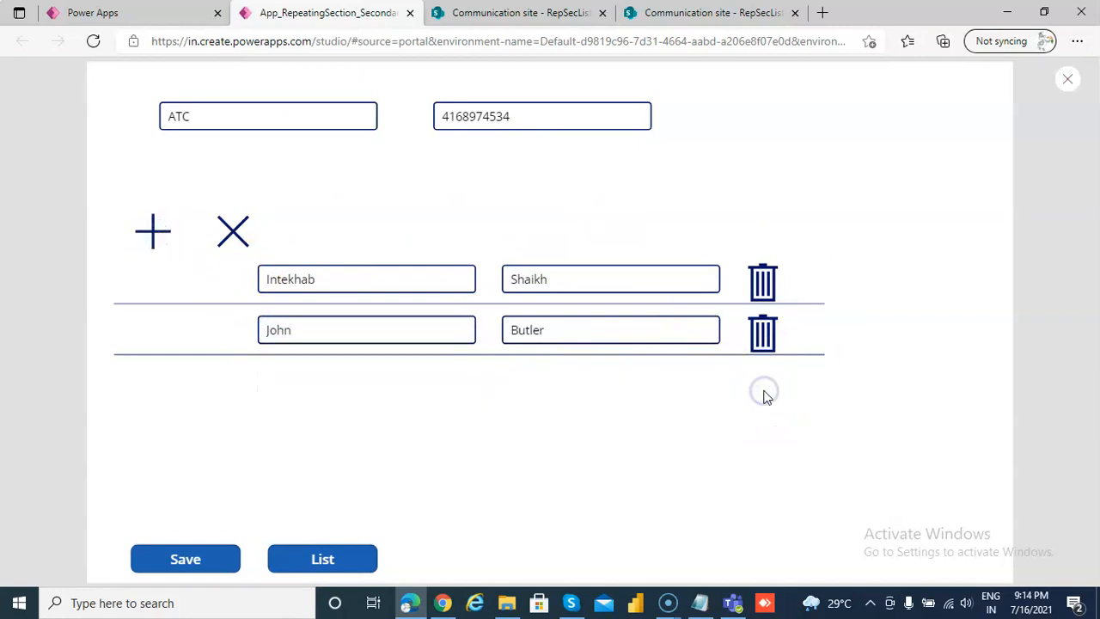
mouse_move(254, 533)
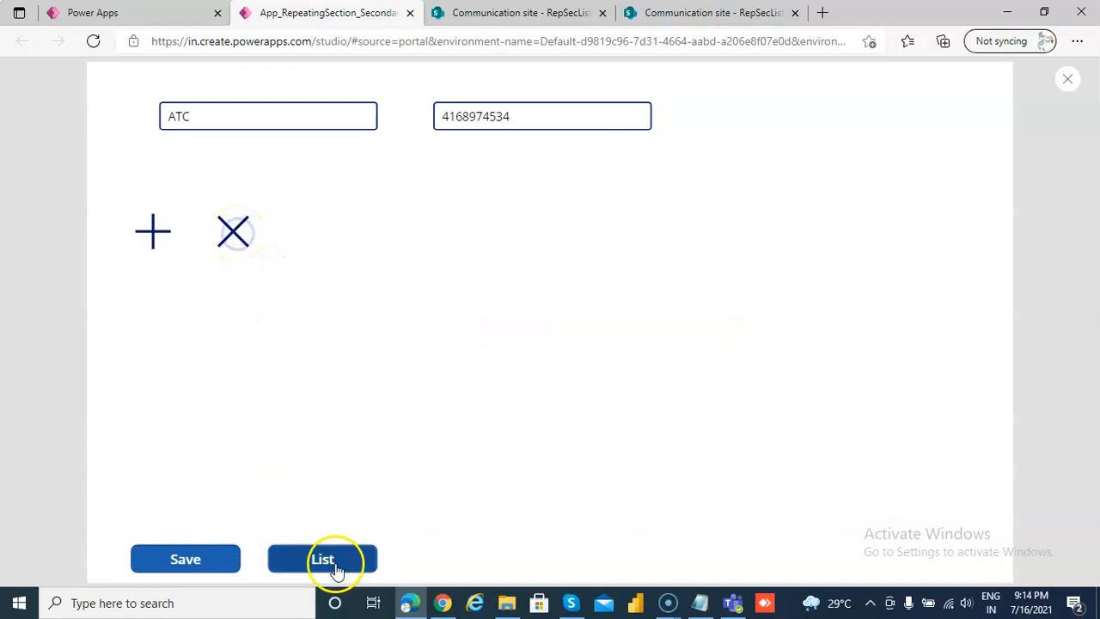
left_click(323, 559)
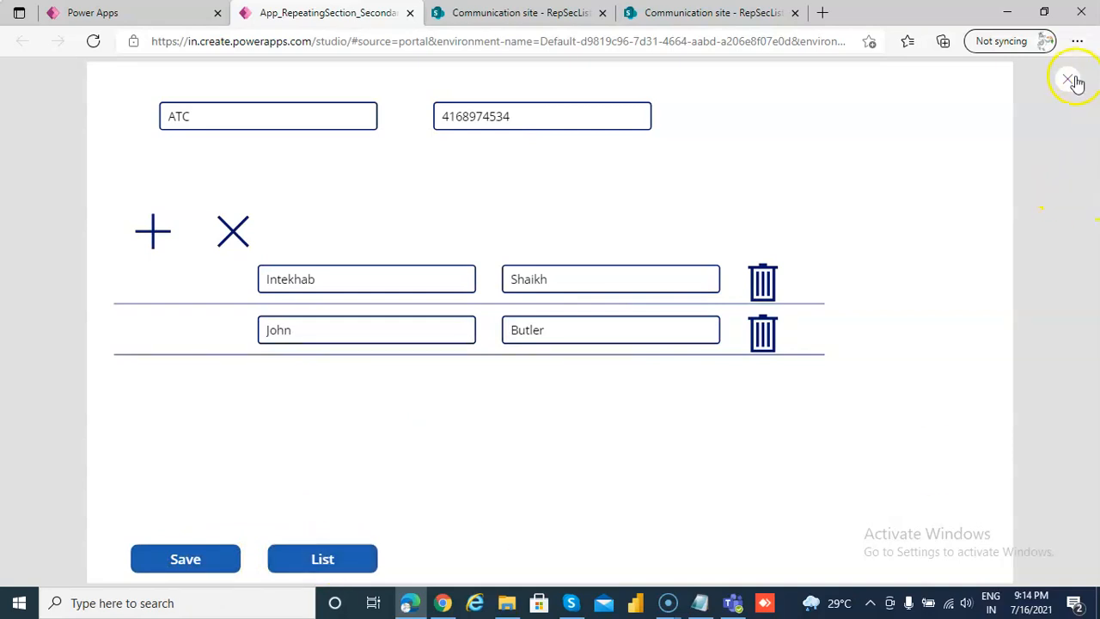
Step: Stop preview, review the add icon and Gallery1_1 Items formulas, then select NextArrow1 on Screen2
left_click(1069, 79)
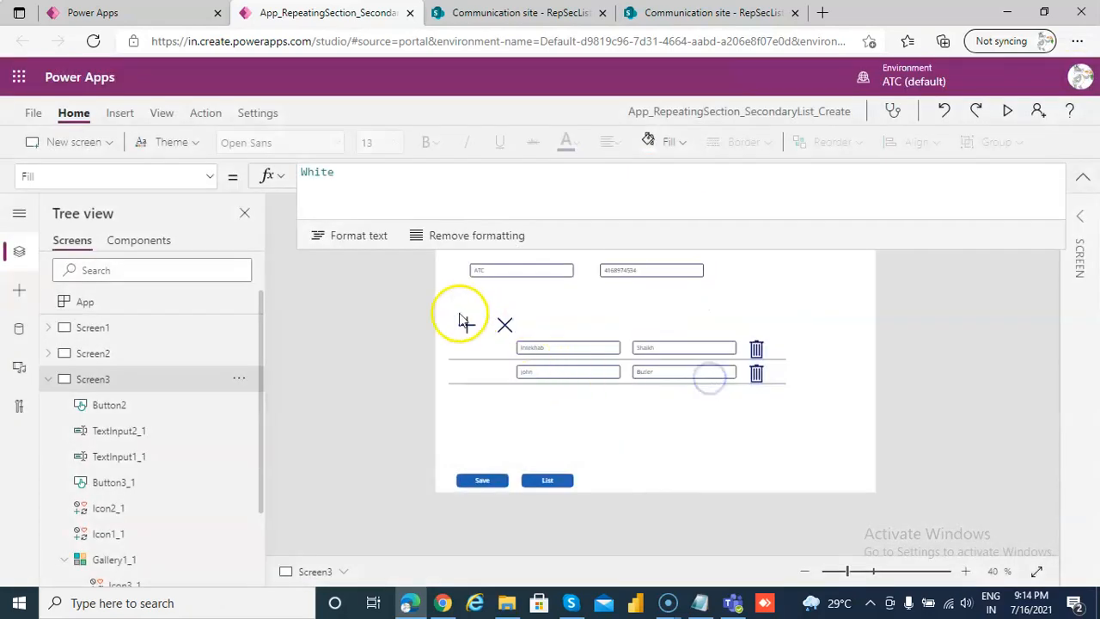
left_click(468, 325)
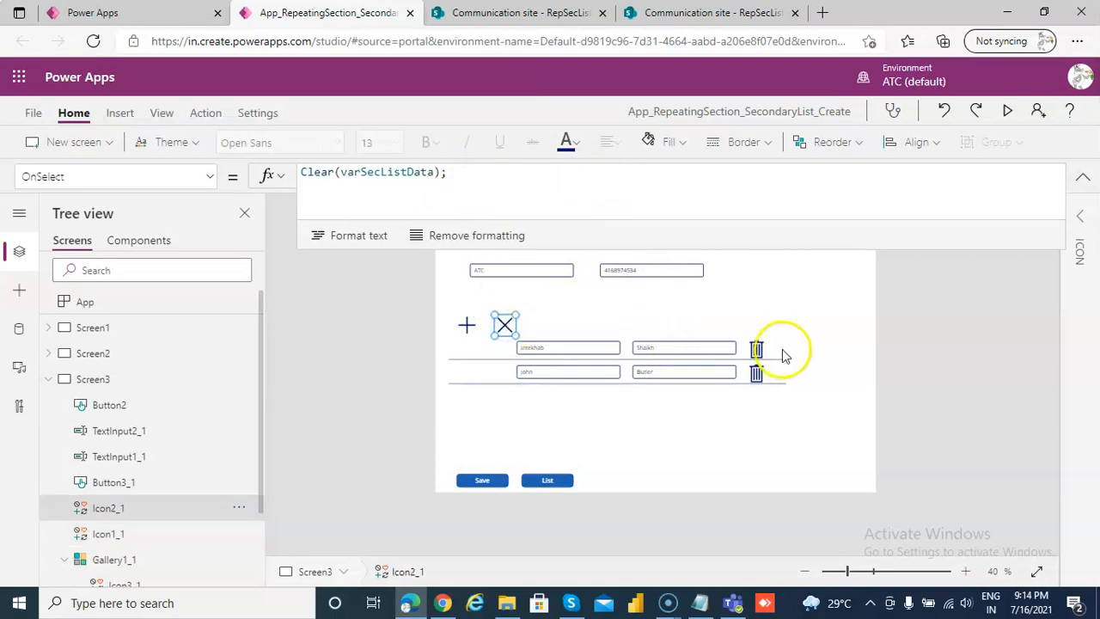
left_click(533, 347)
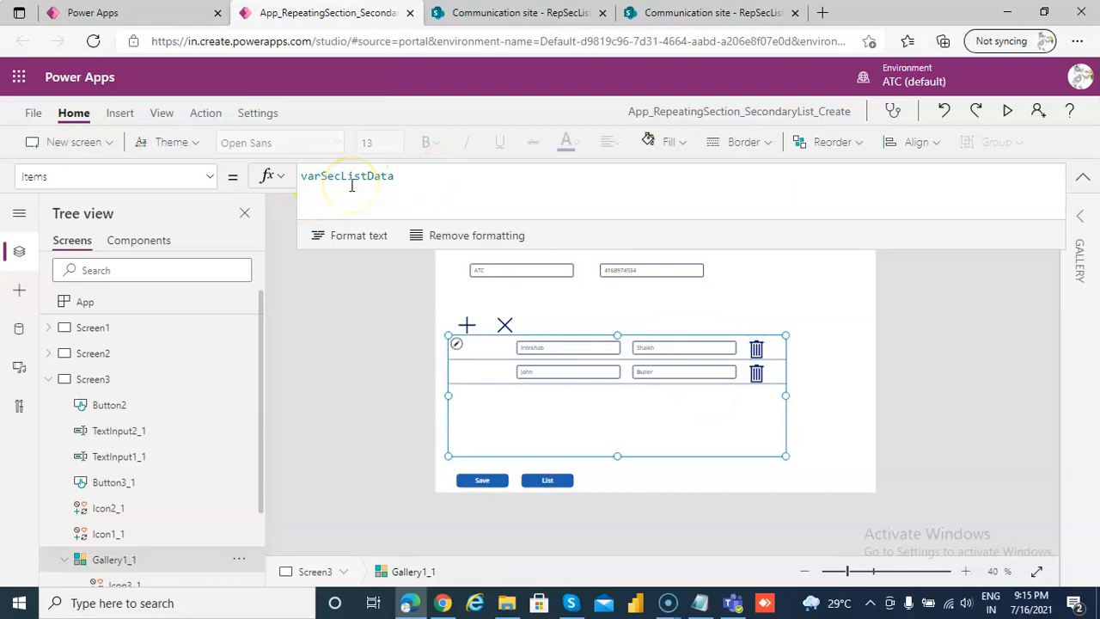
mouse_move(358, 261)
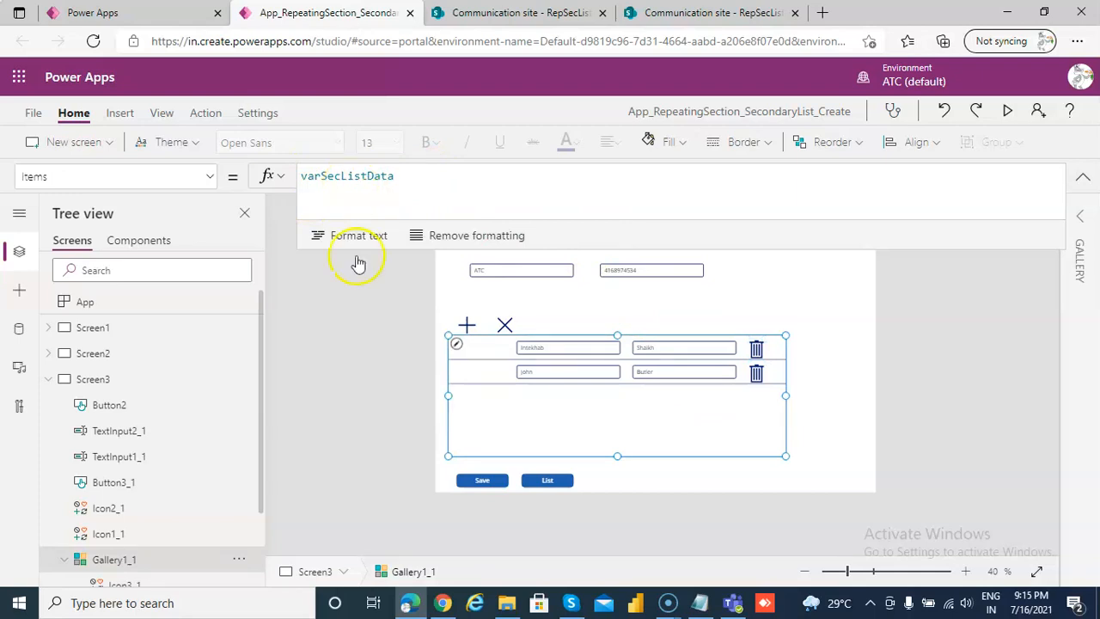
left_click(93, 354)
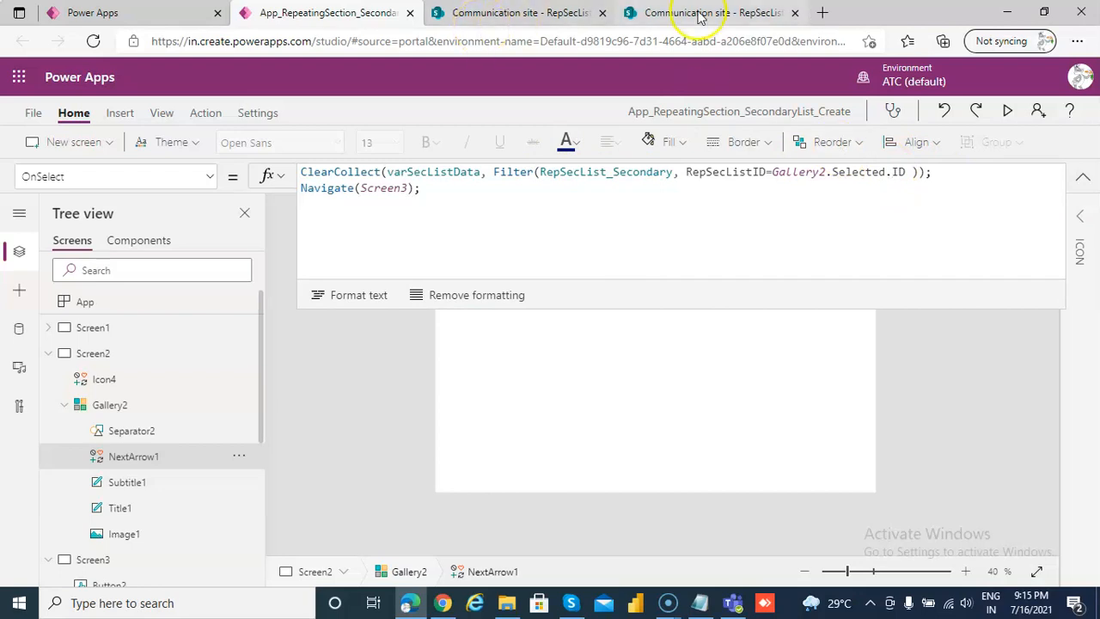
left_click(711, 12)
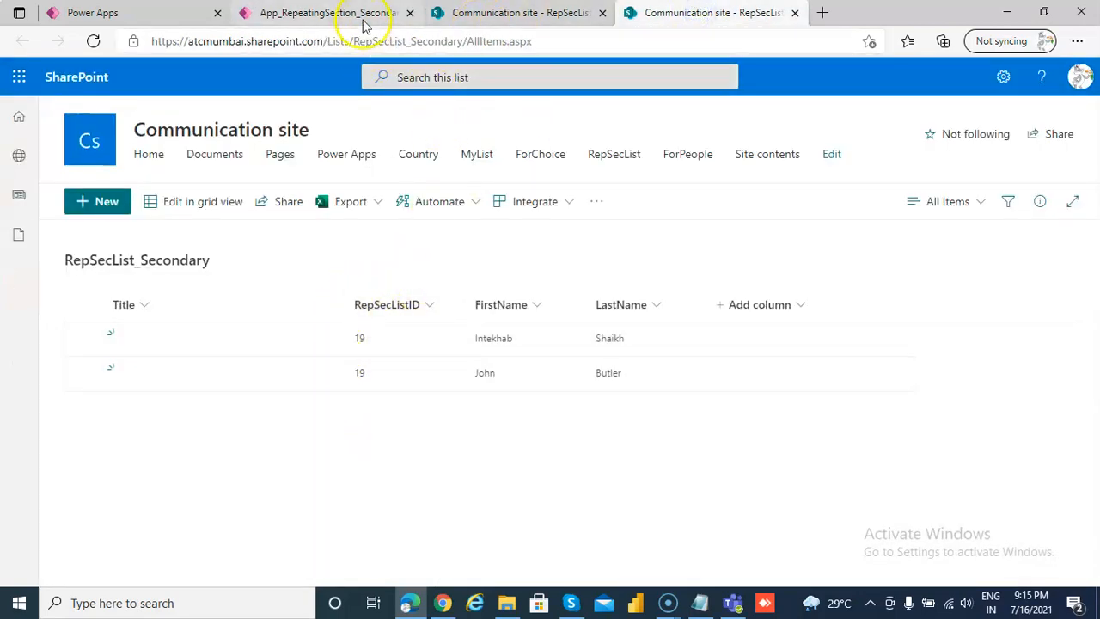
left_click(323, 12)
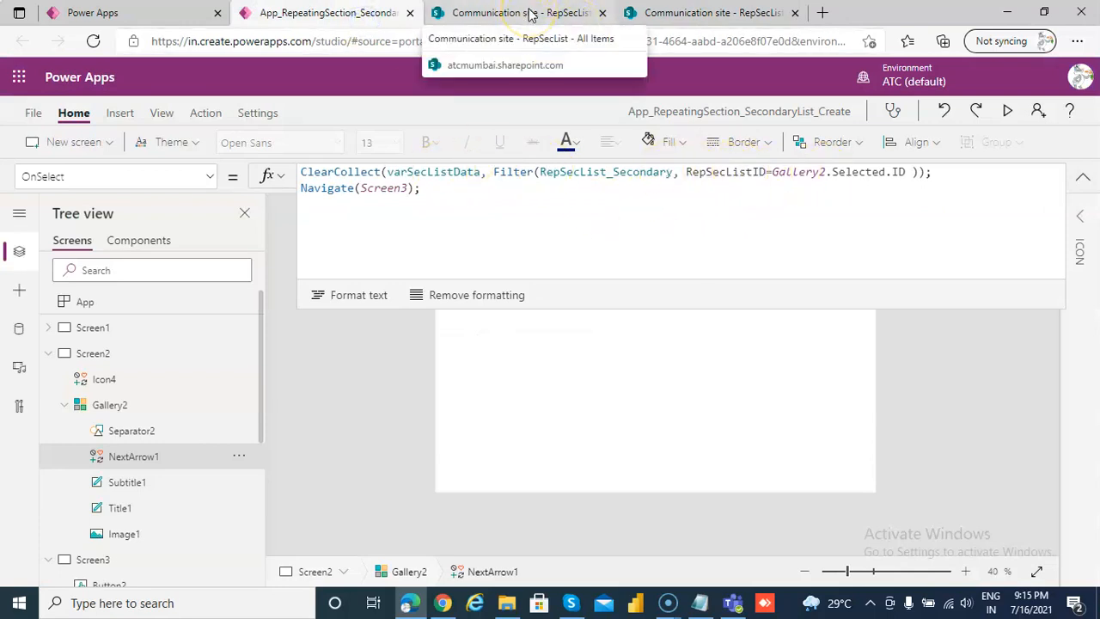
left_click(711, 12)
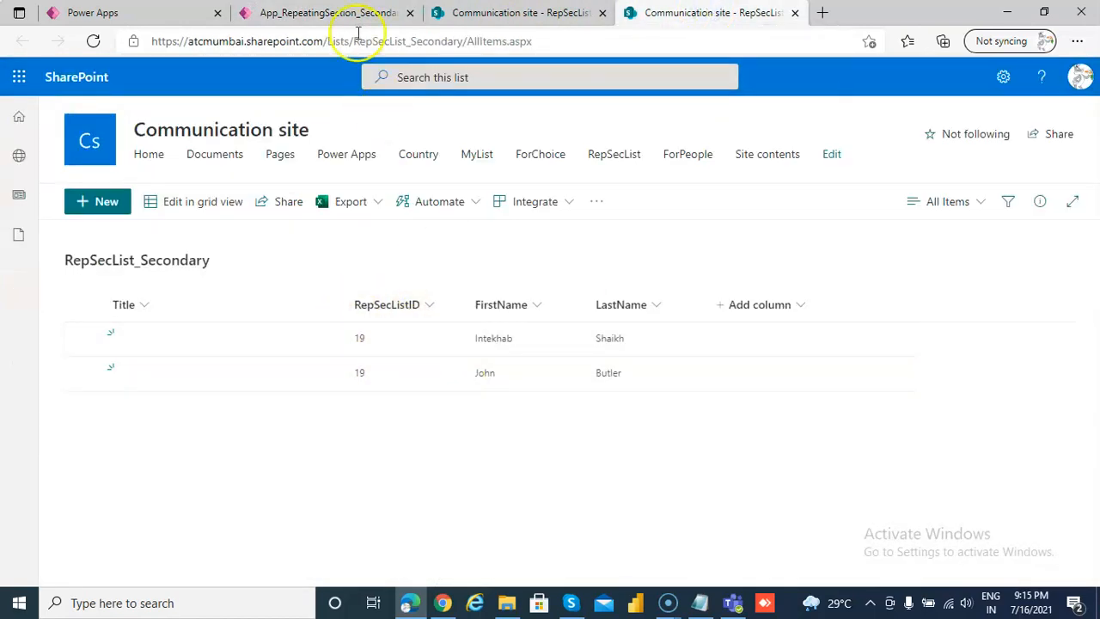
left_click(325, 12)
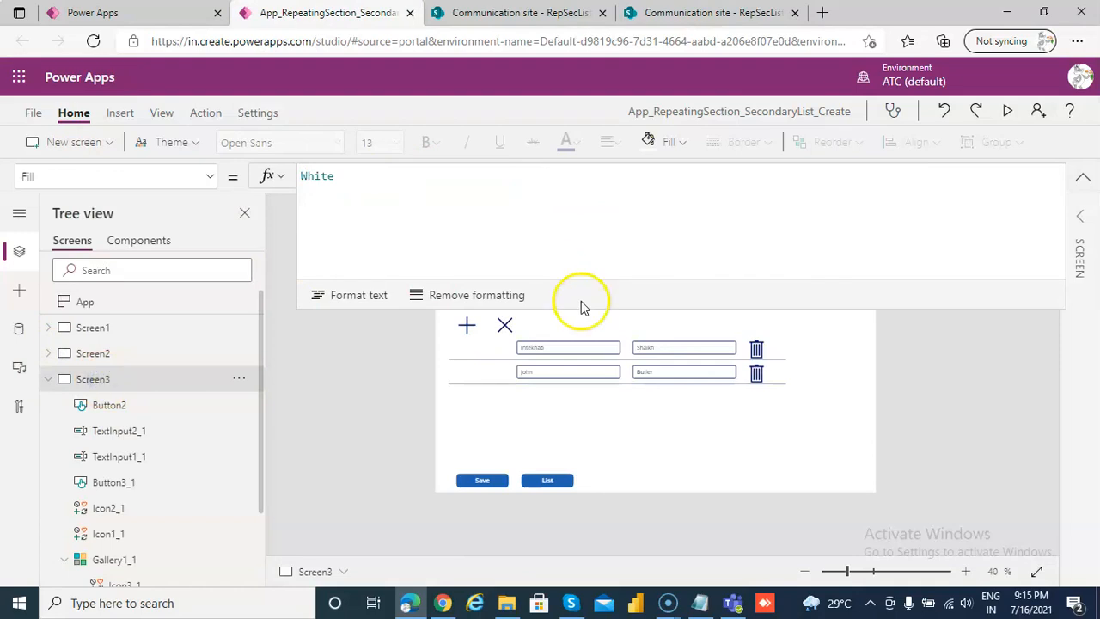
Step: Select Icon3_1 in Gallery1_1's template to show its Remove(varSecListData, ThisItem) formula
left_click(591, 399)
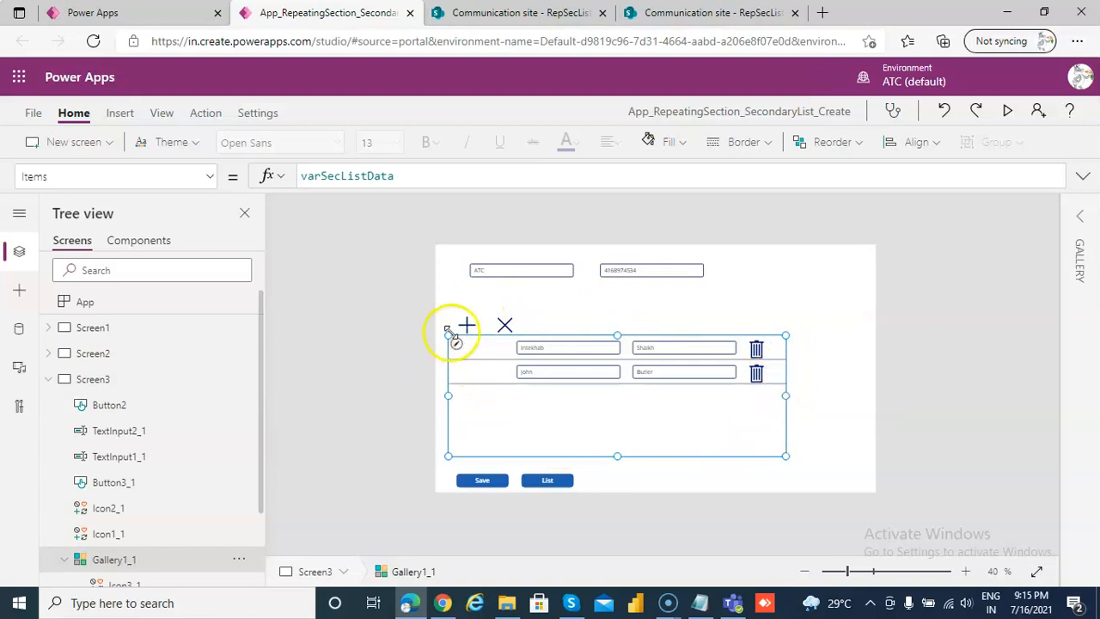
left_click(505, 325)
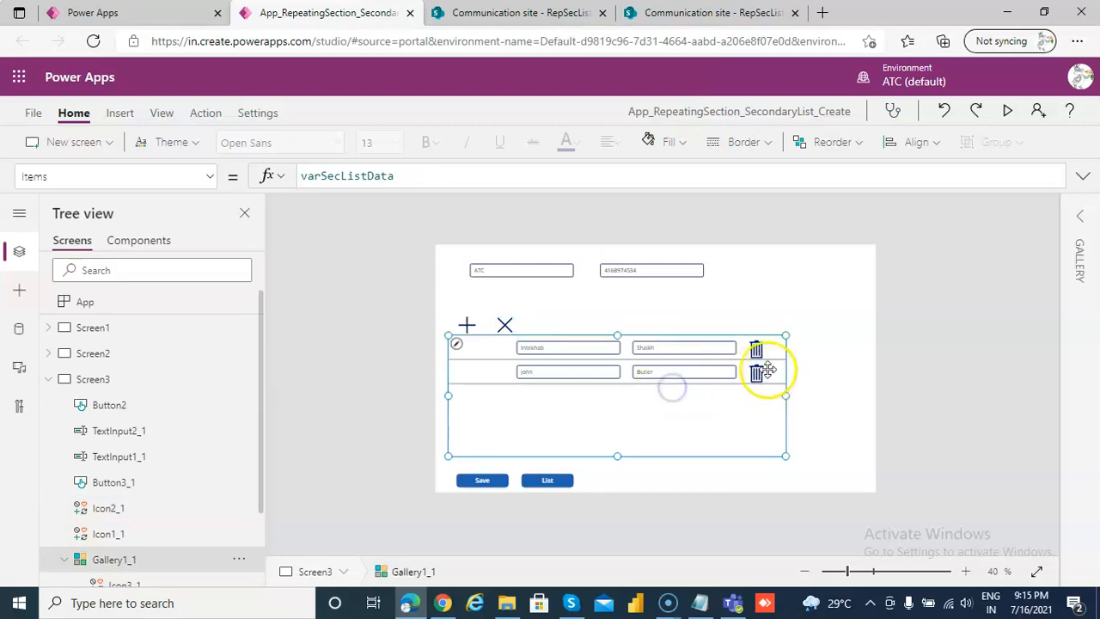
left_click(756, 347)
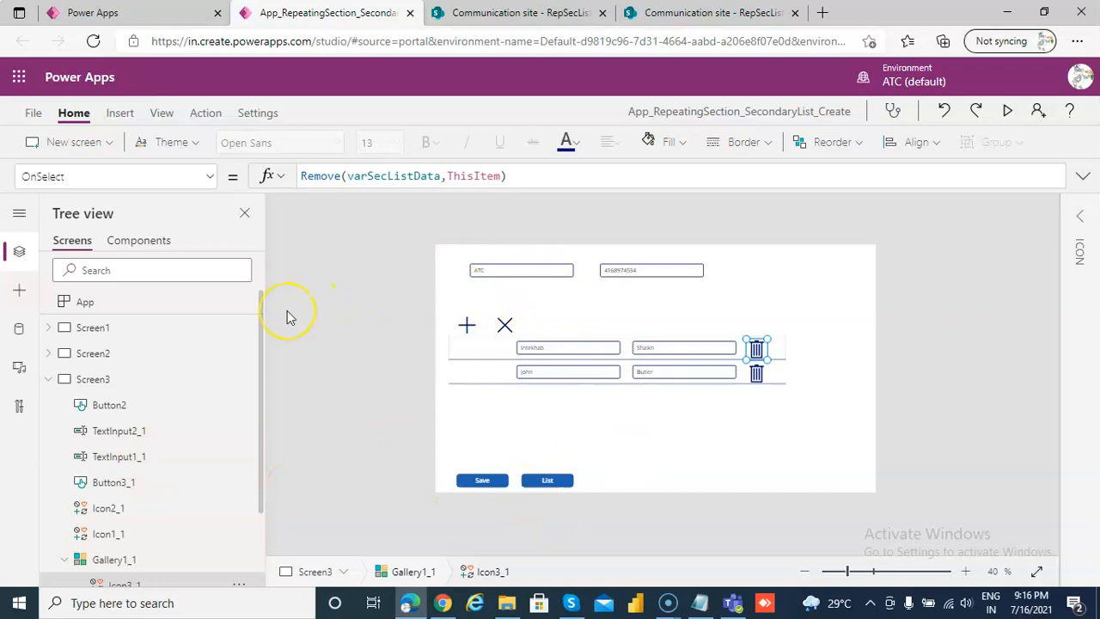
mouse_move(289, 312)
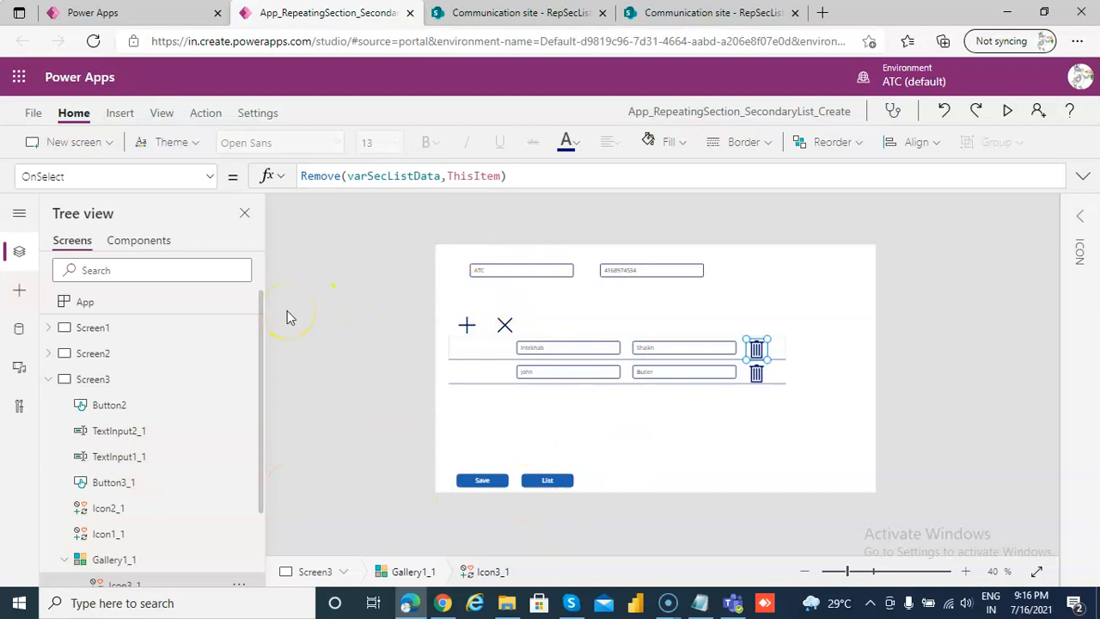